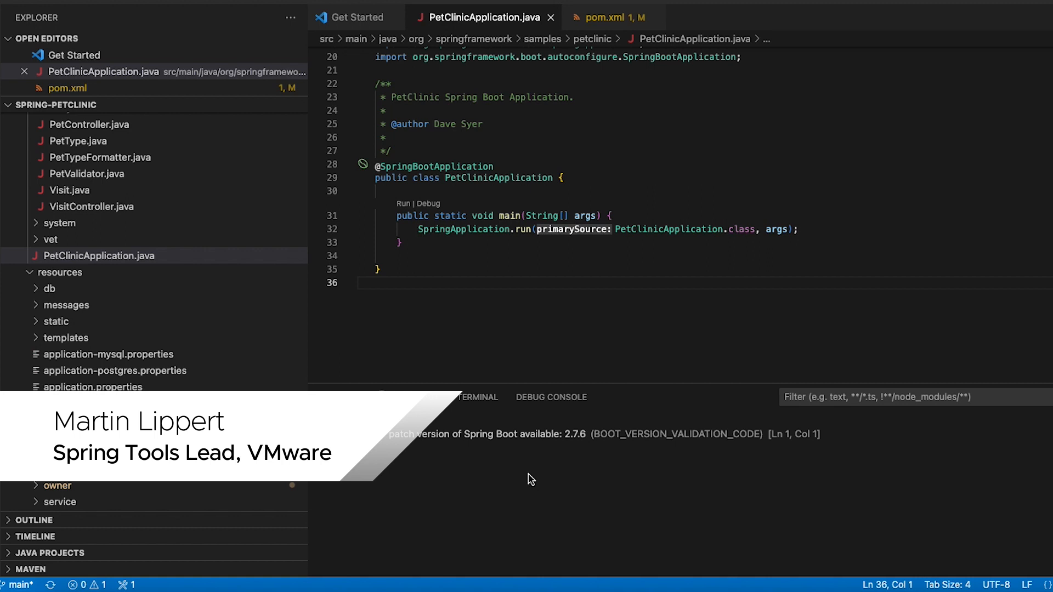
{"action": "mouse_move", "coordinate": [523, 476]}
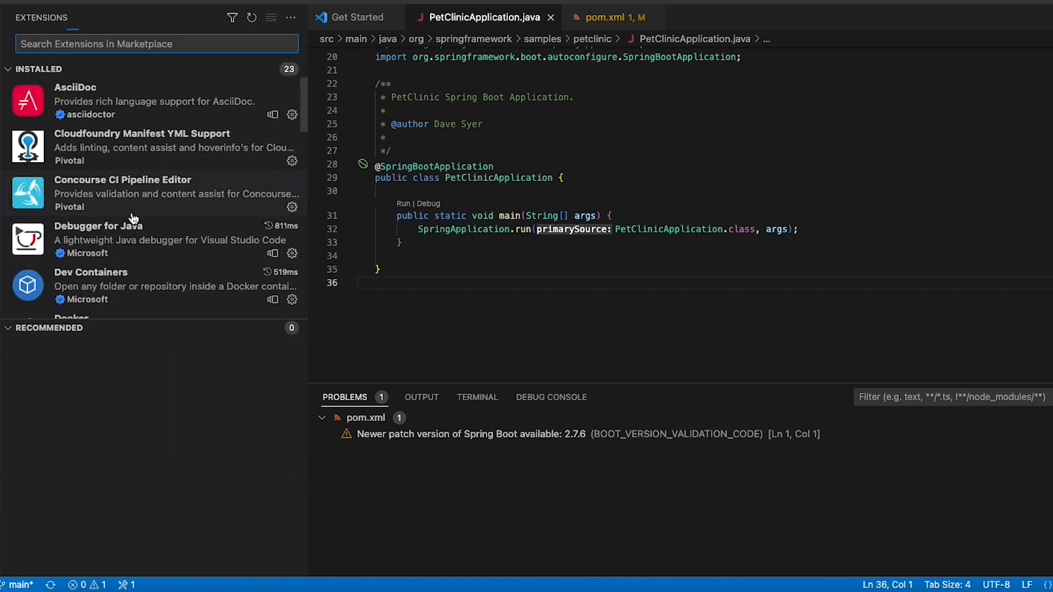
- View the Spring Boot Tools and Spring Boot Extension Pack extension details
{"action": "scroll", "scroll_direction": "down", "scroll_amount": 3}
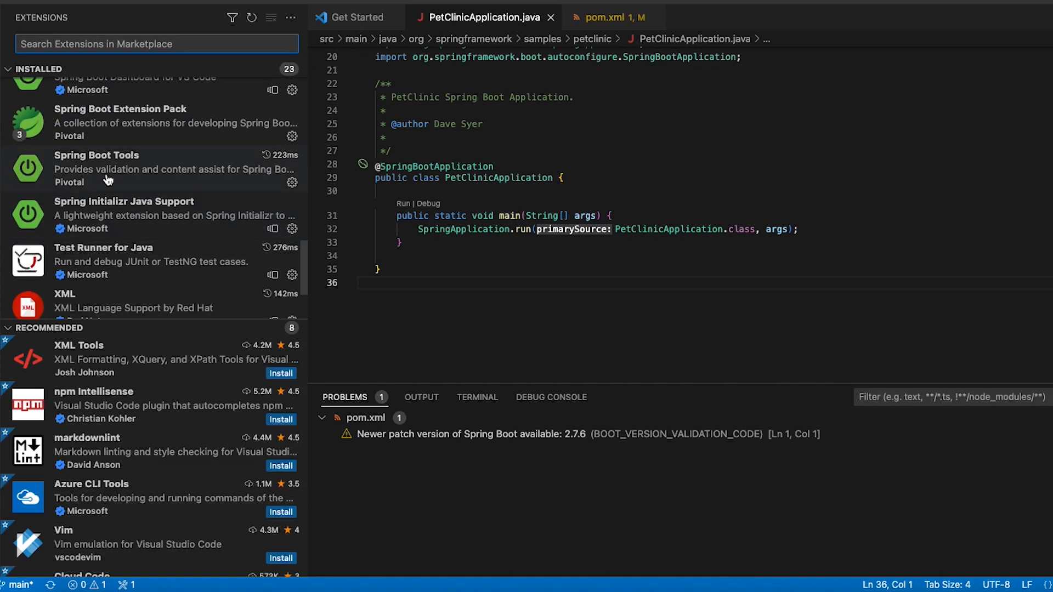
{"action": "left_click", "coordinate": [108, 168]}
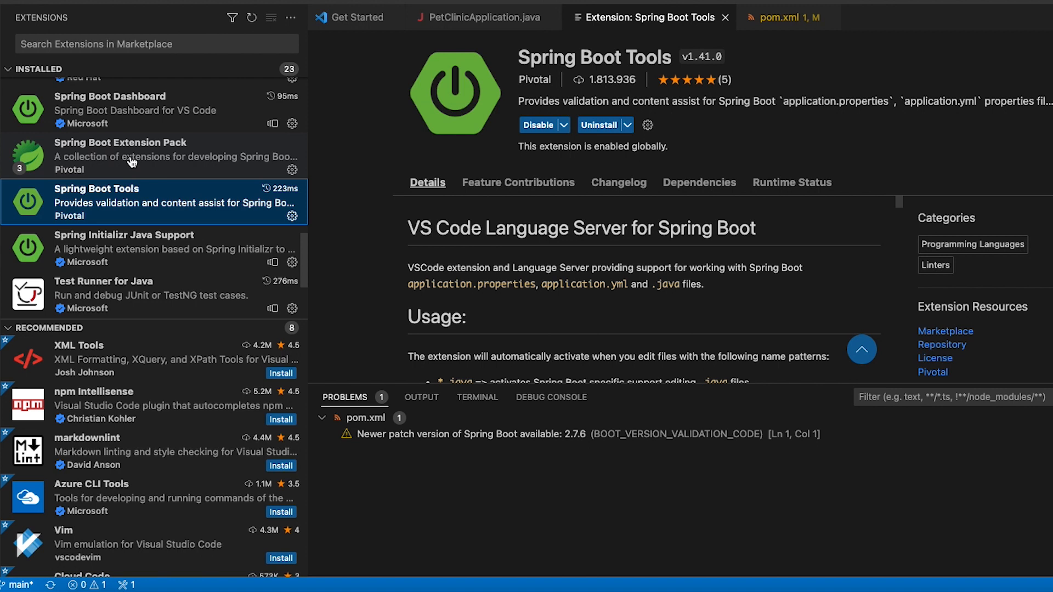
{"action": "left_click", "coordinate": [130, 156]}
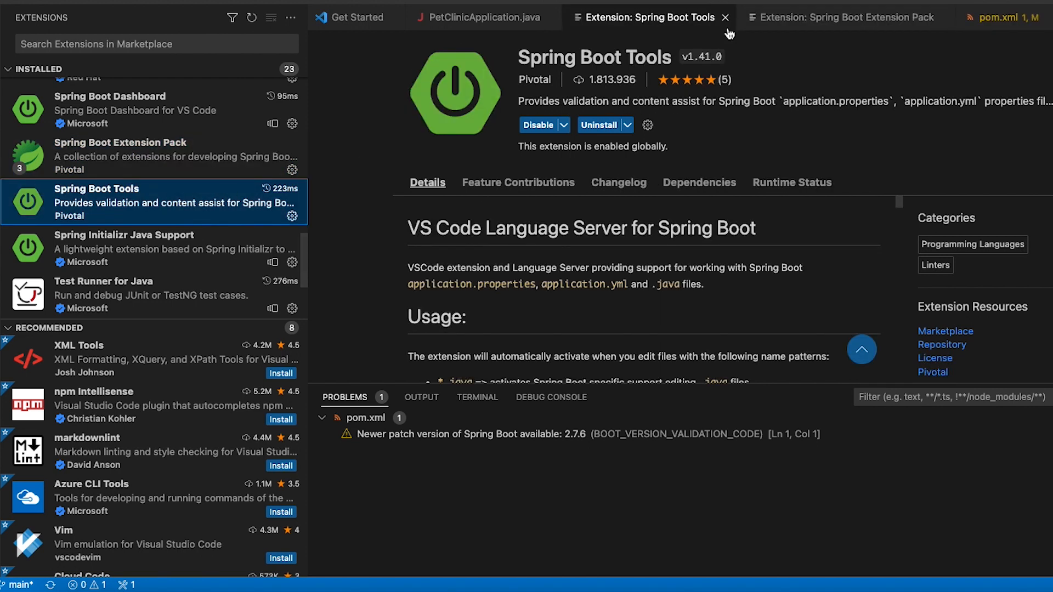
{"action": "mouse_move", "coordinate": [711, 58]}
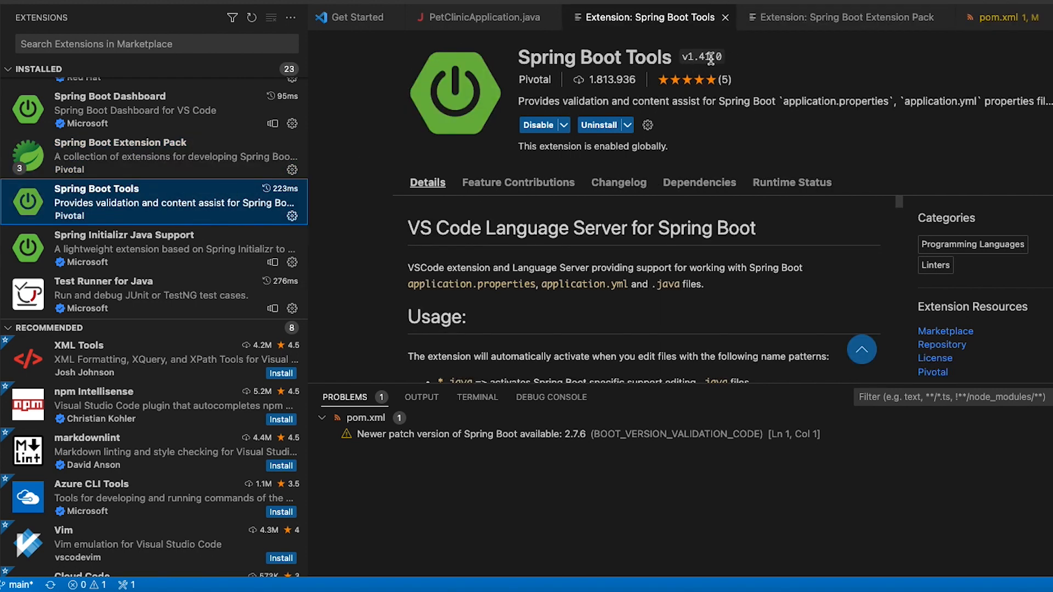
{"action": "mouse_move", "coordinate": [703, 57]}
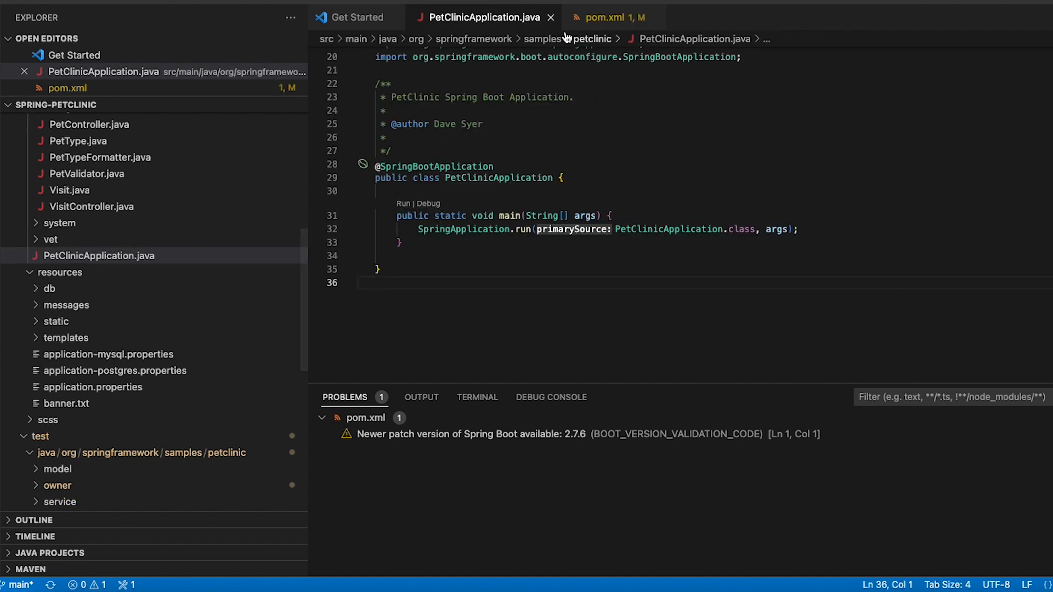
{"action": "mouse_move", "coordinate": [530, 163]}
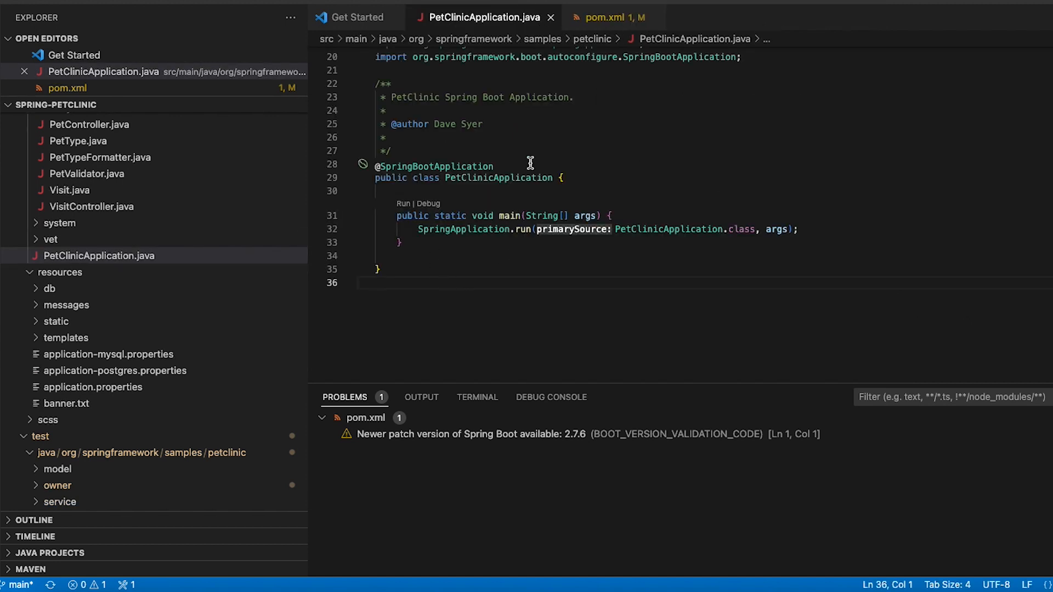
- Switch to pom.xml showing Spring Boot parent version 2.7.3
{"action": "left_click", "coordinate": [611, 16]}
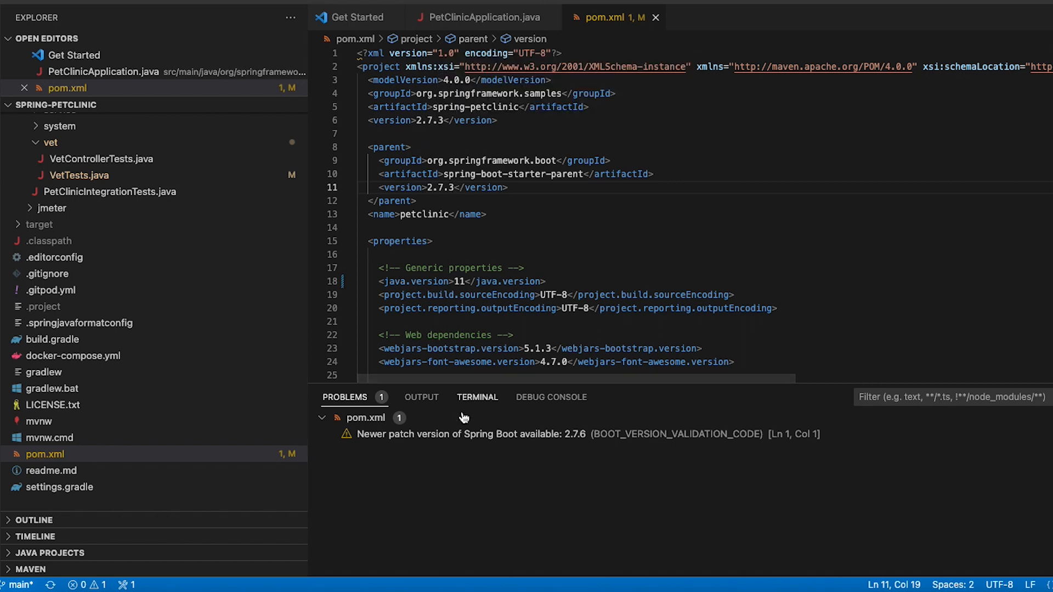
{"action": "mouse_move", "coordinate": [460, 435]}
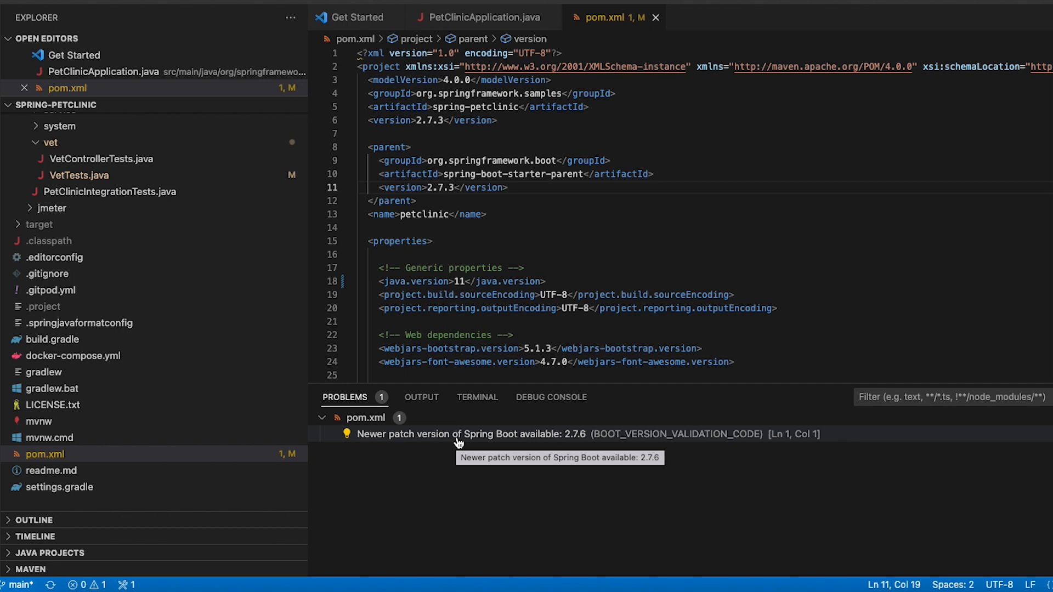
{"action": "mouse_move", "coordinate": [580, 444]}
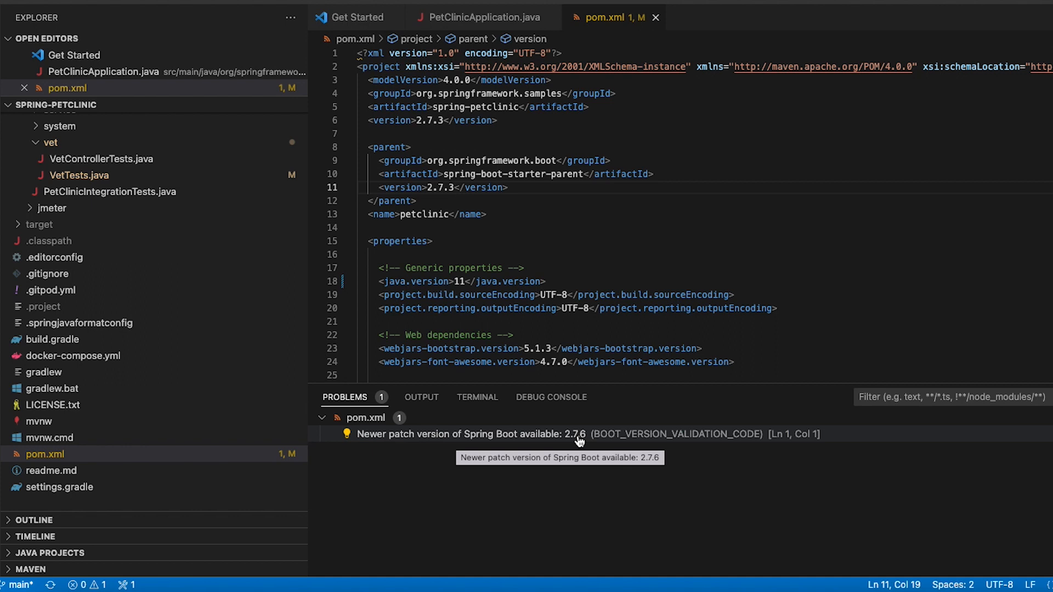
{"action": "mouse_move", "coordinate": [576, 444]}
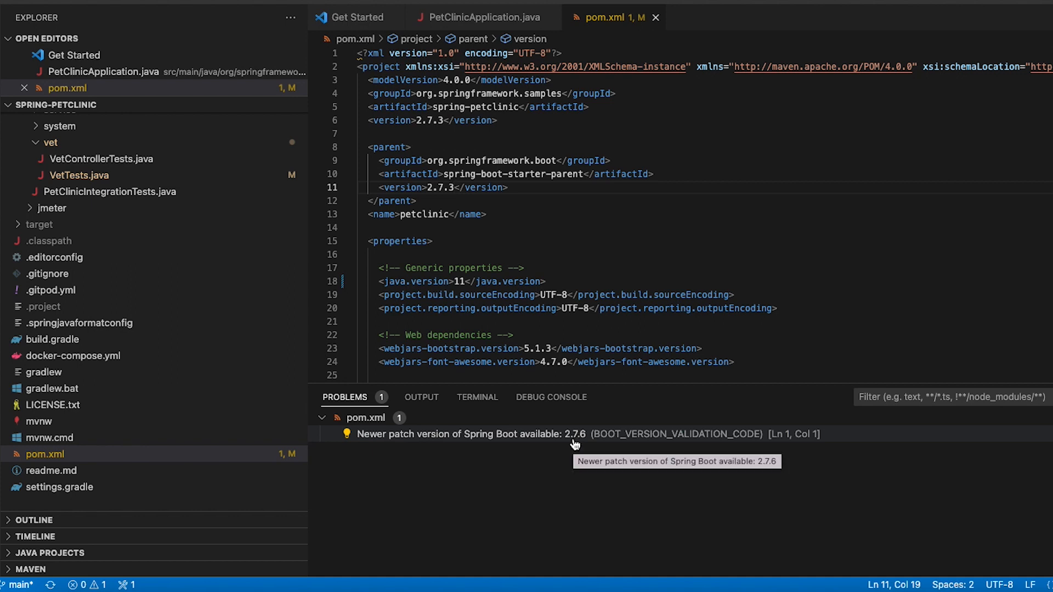
{"action": "mouse_move", "coordinate": [574, 442]}
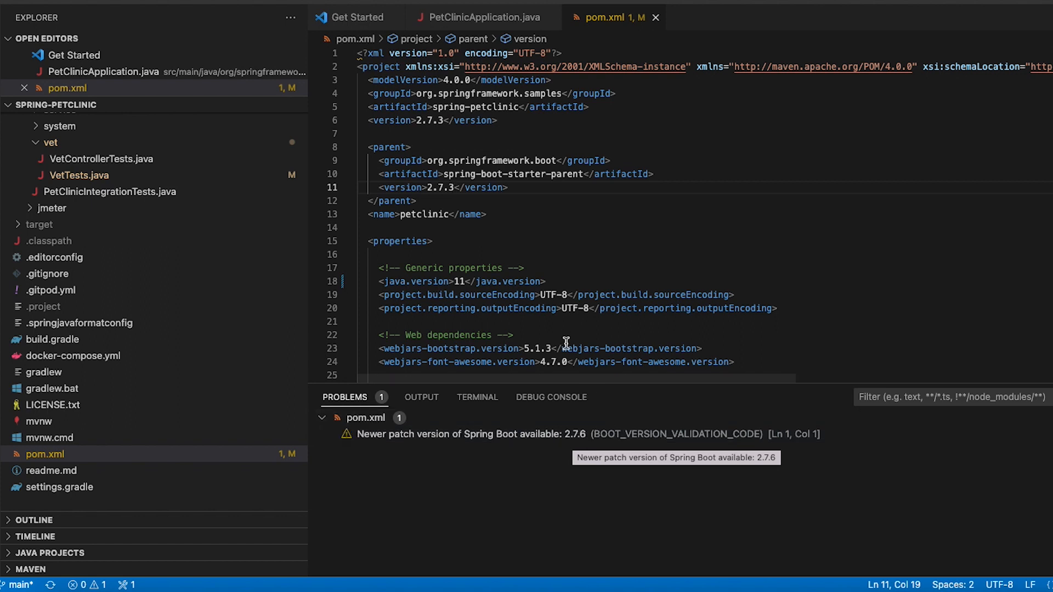
{"action": "mouse_move", "coordinate": [562, 434]}
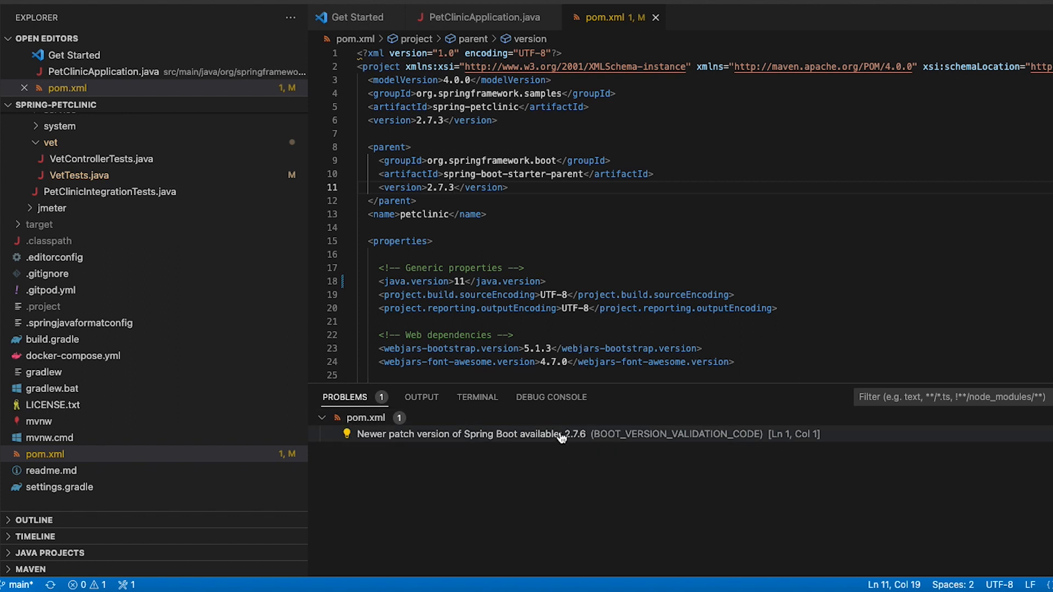
{"action": "mouse_move", "coordinate": [562, 438]}
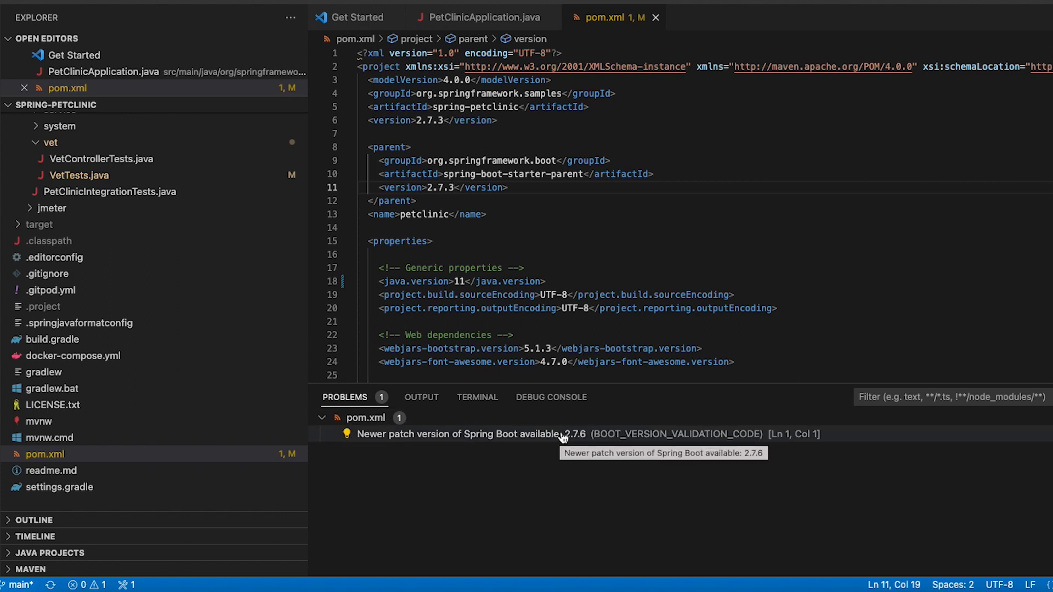
{"action": "mouse_move", "coordinate": [552, 438]}
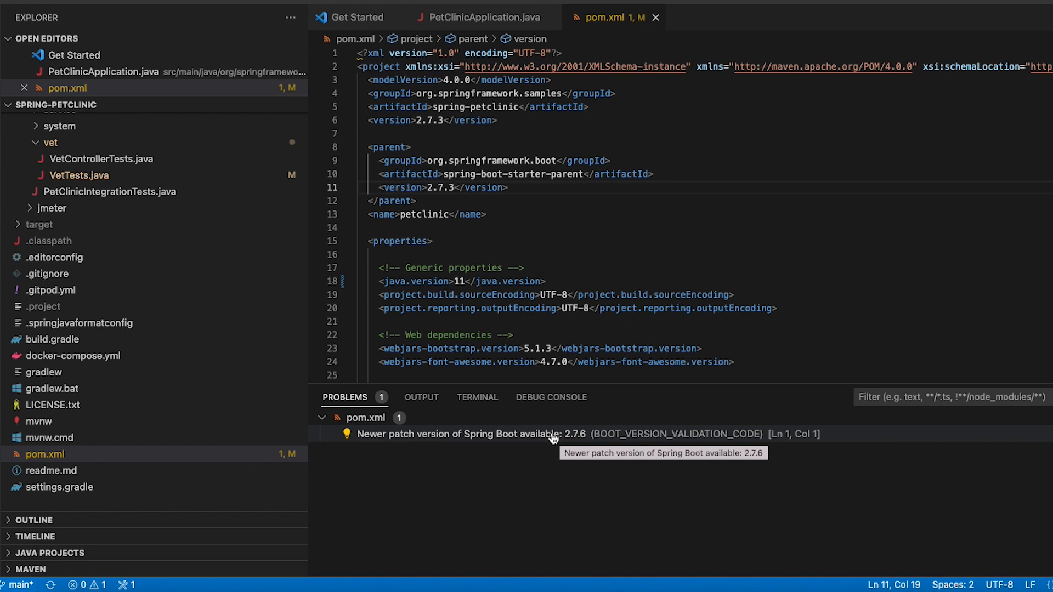
{"action": "mouse_move", "coordinate": [470, 439]}
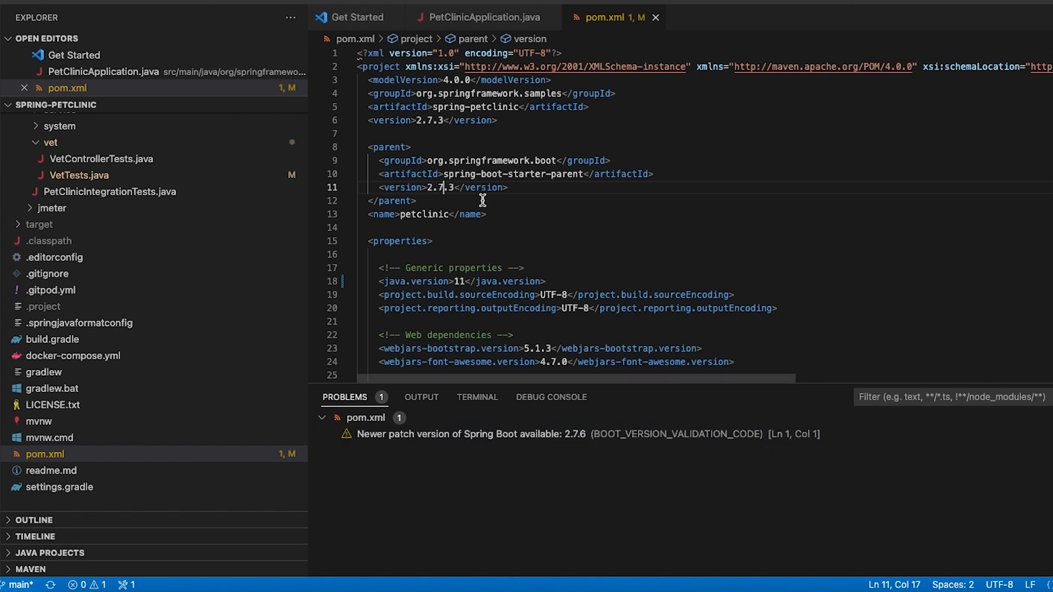
- Change the pom.xml parent version to 2.5.1
{"action": "type", "text": "2.5.1"}
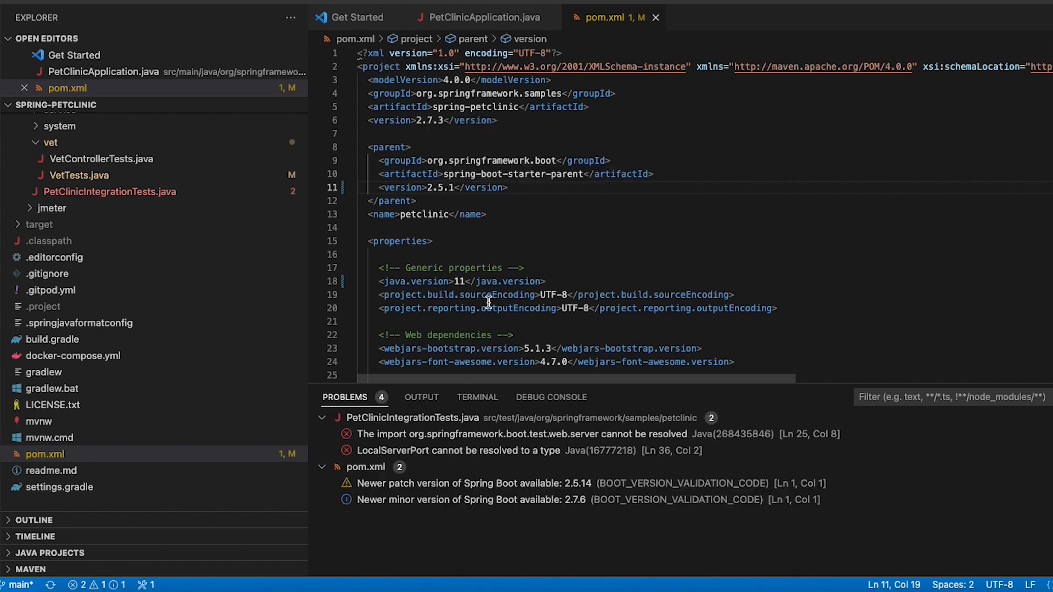
{"action": "mouse_move", "coordinate": [285, 425]}
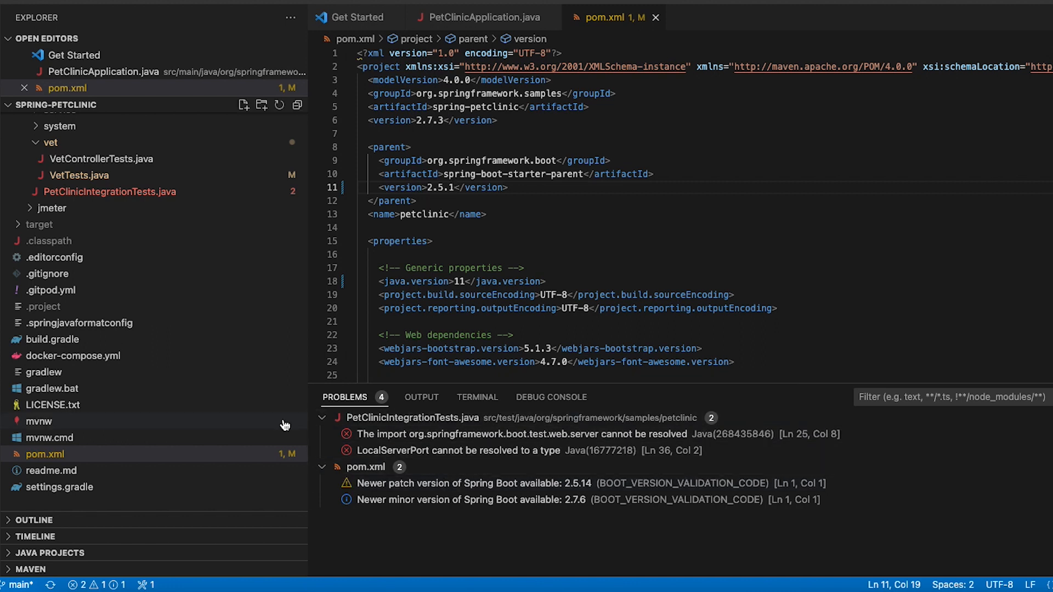
- Collapse the PetClinicIntegrationTests.java problems so pom.xml's upgrade notices stand out
{"action": "left_click", "coordinate": [322, 417]}
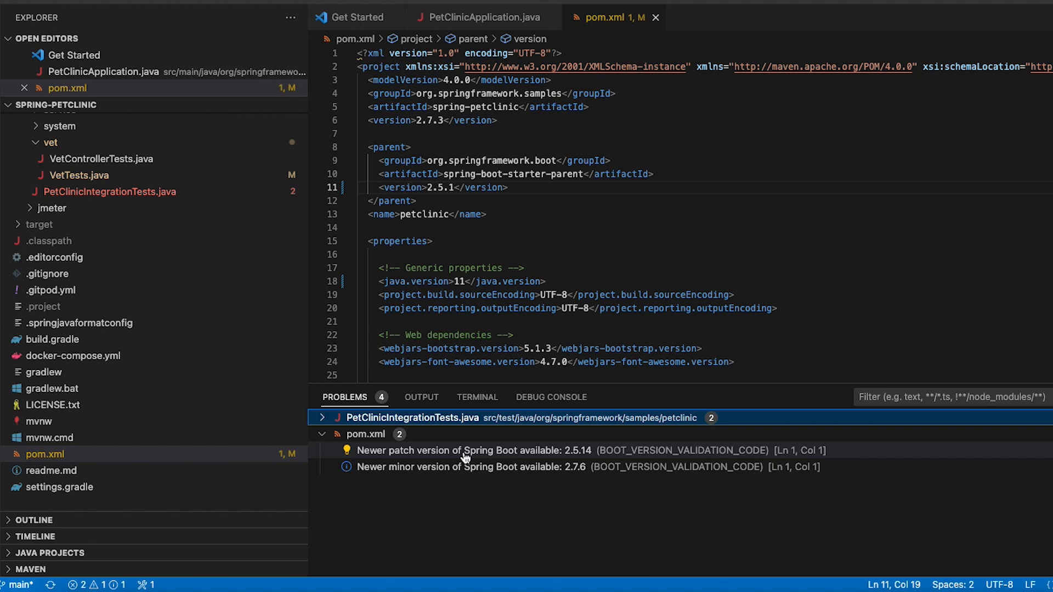
{"action": "mouse_move", "coordinate": [570, 455]}
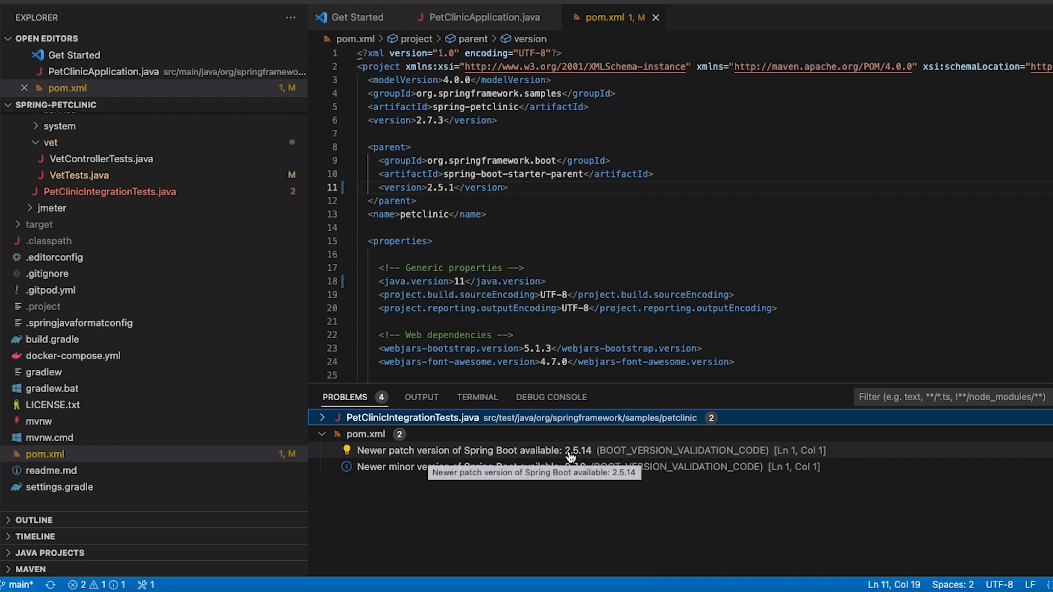
{"action": "mouse_move", "coordinate": [575, 456]}
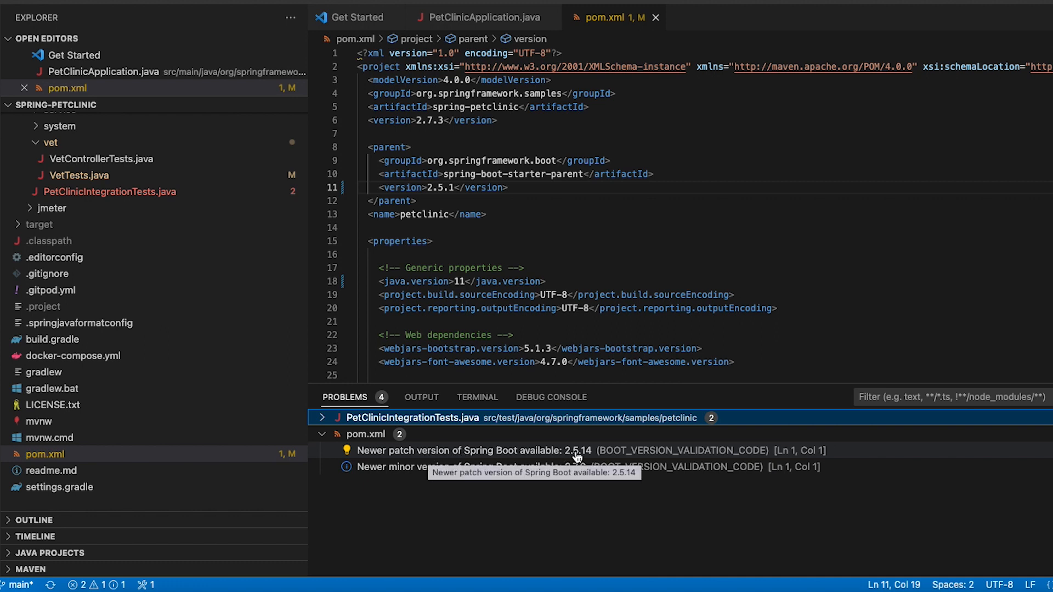
{"action": "mouse_move", "coordinate": [591, 459]}
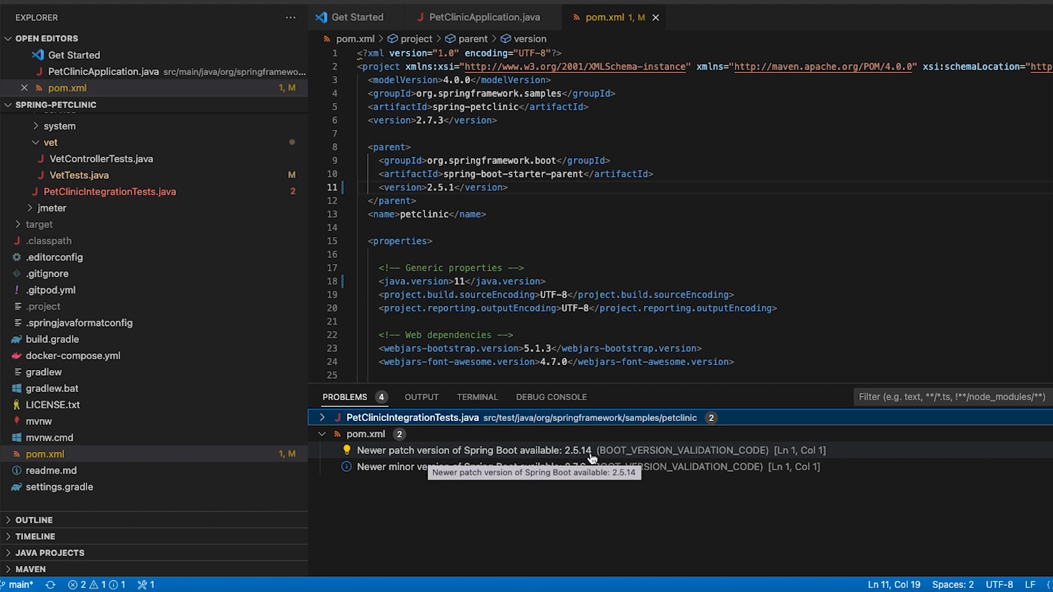
{"action": "mouse_move", "coordinate": [393, 474]}
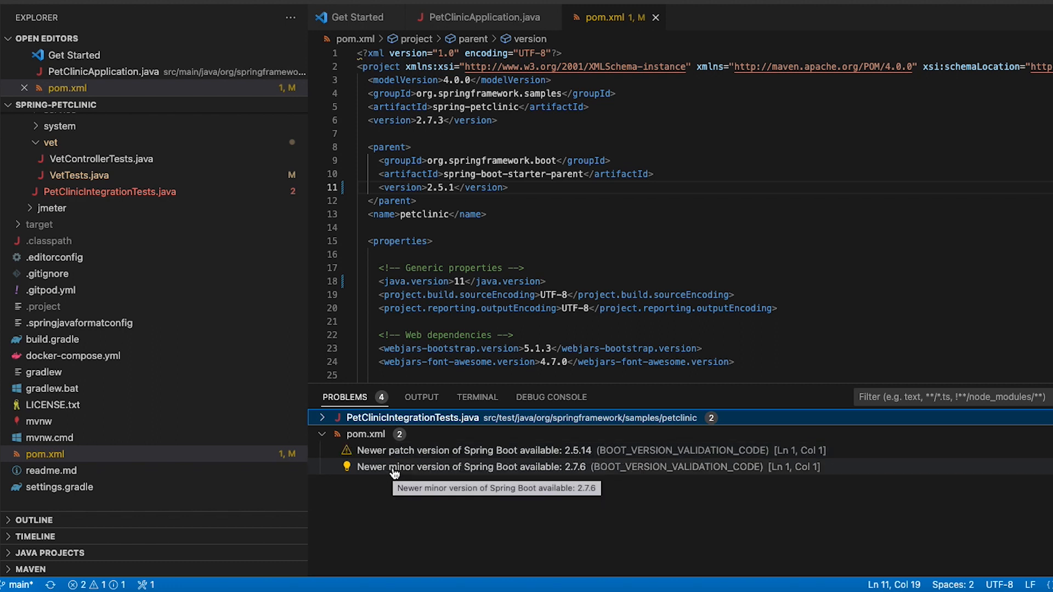
{"action": "mouse_move", "coordinate": [571, 475]}
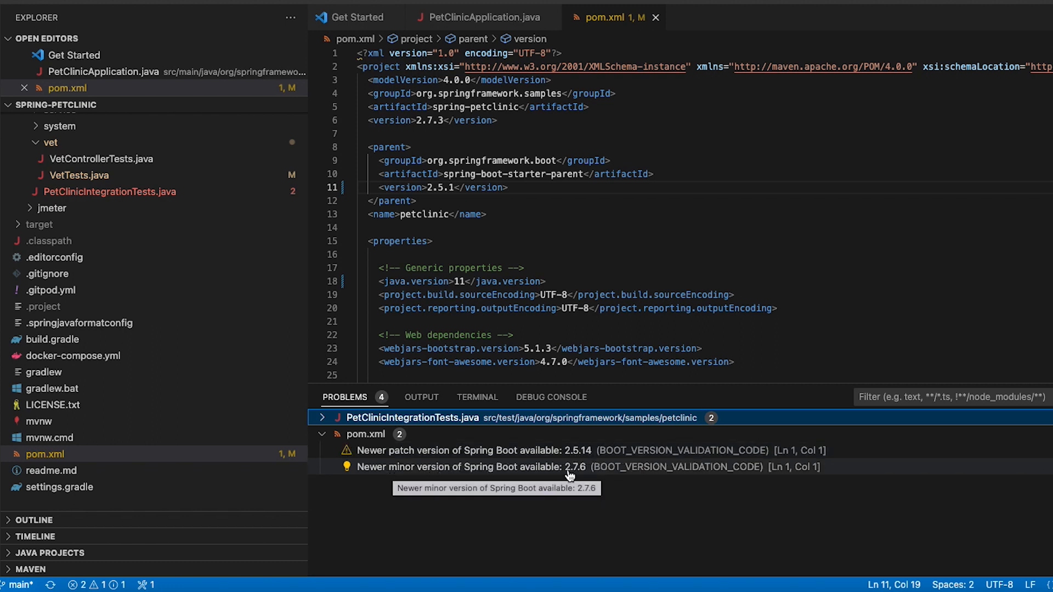
{"action": "mouse_move", "coordinate": [585, 474]}
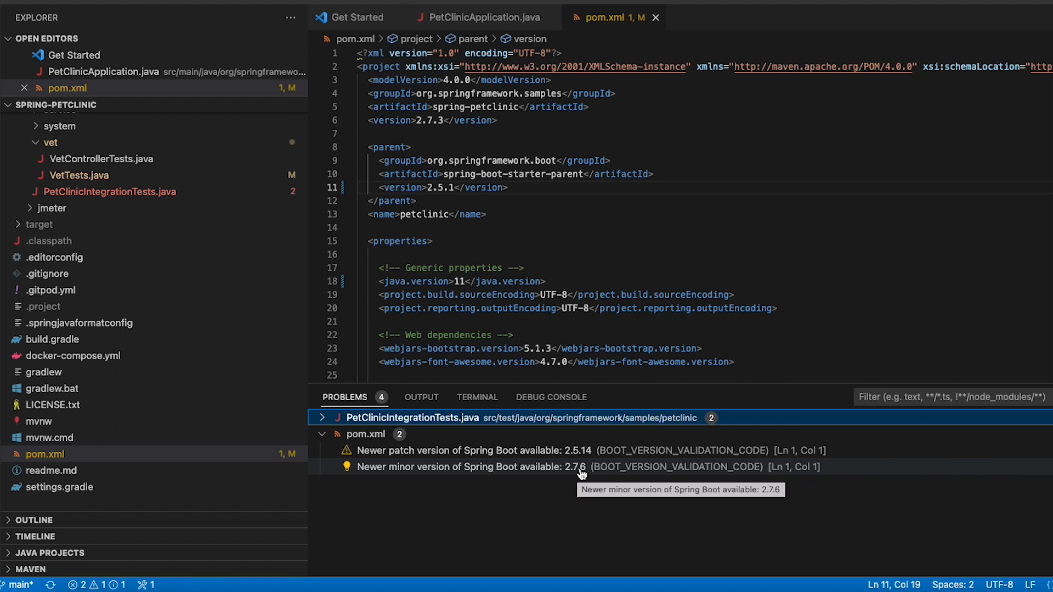
{"action": "mouse_move", "coordinate": [528, 495]}
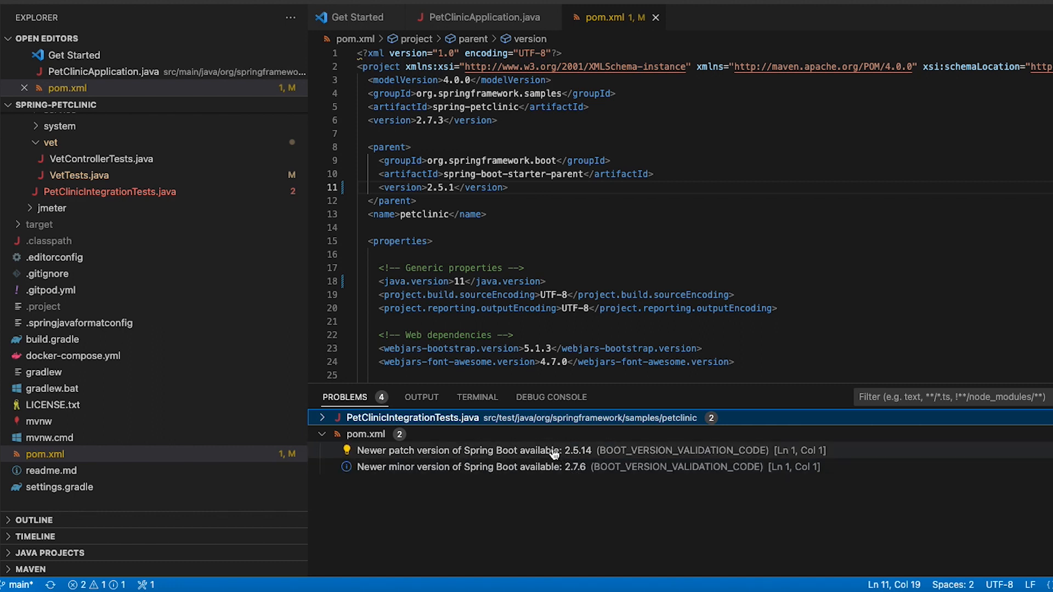
{"action": "mouse_move", "coordinate": [493, 468]}
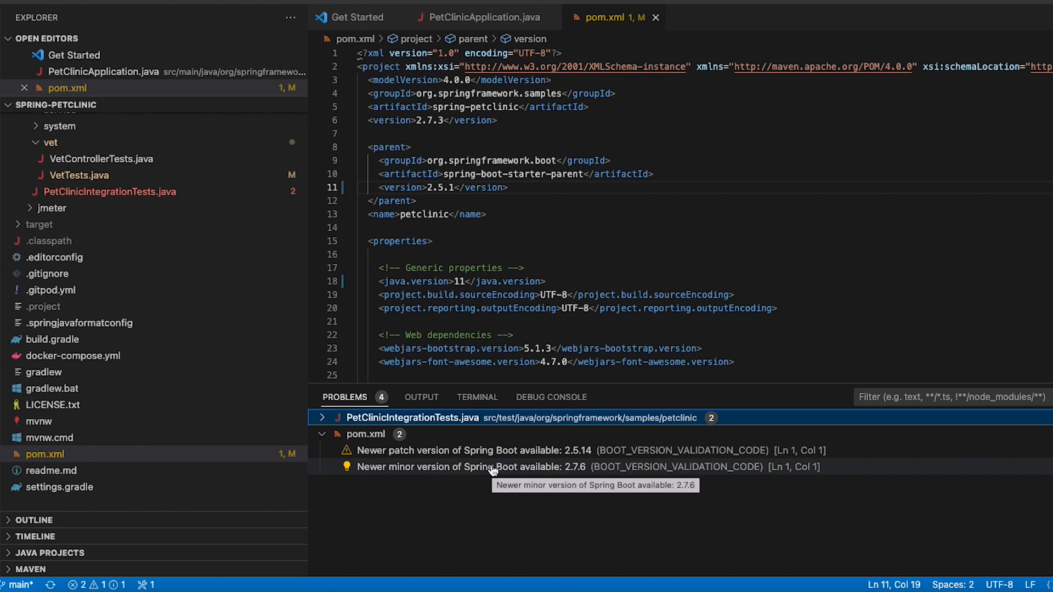
{"action": "mouse_move", "coordinate": [554, 474]}
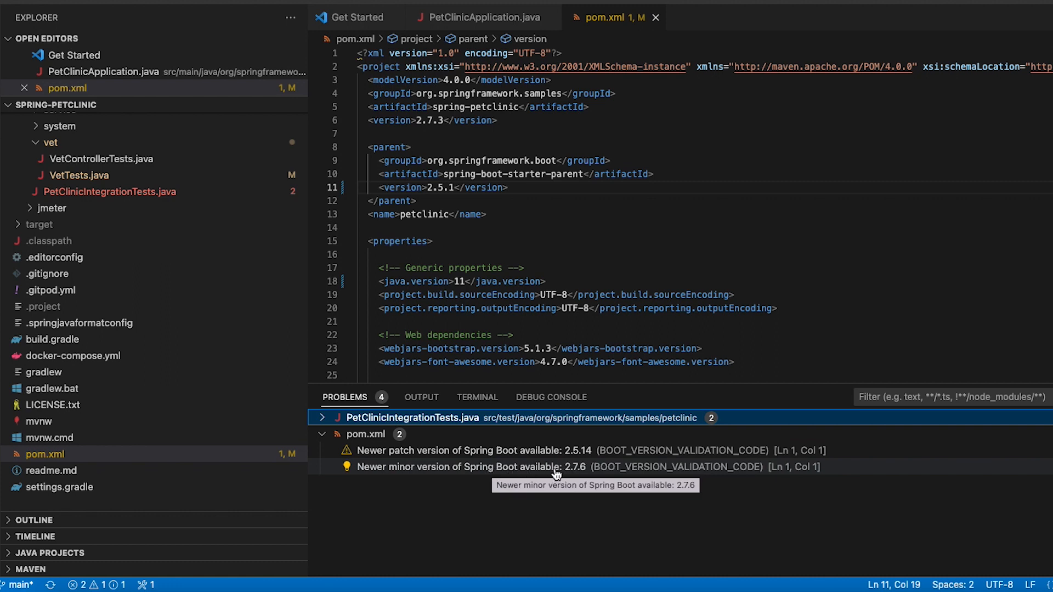
{"action": "mouse_move", "coordinate": [531, 524]}
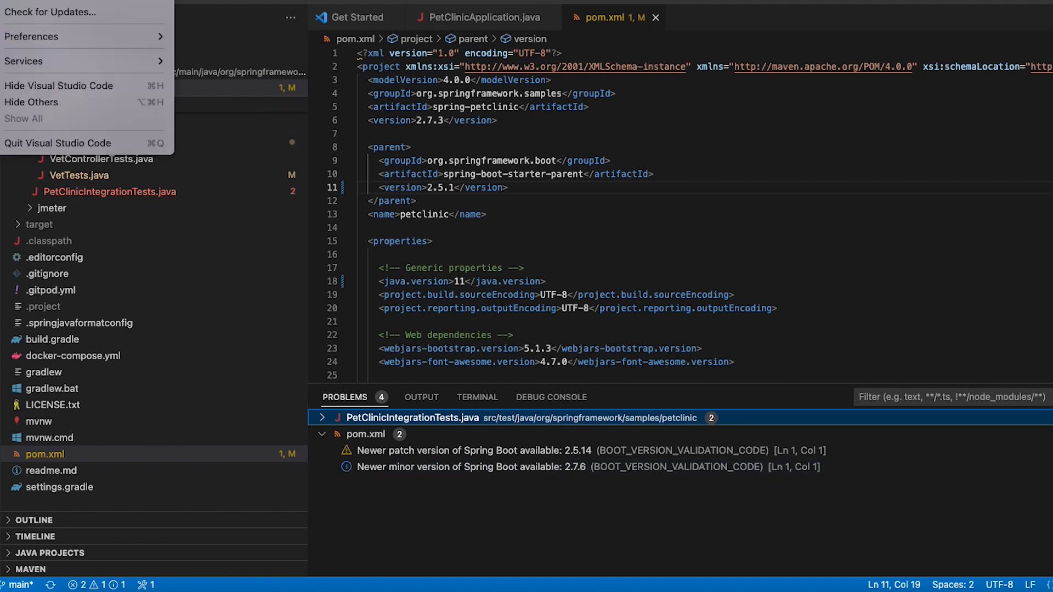
- Navigate Settings to the Spring Boot Tools version validation section
{"action": "left_click", "coordinate": [32, 36]}
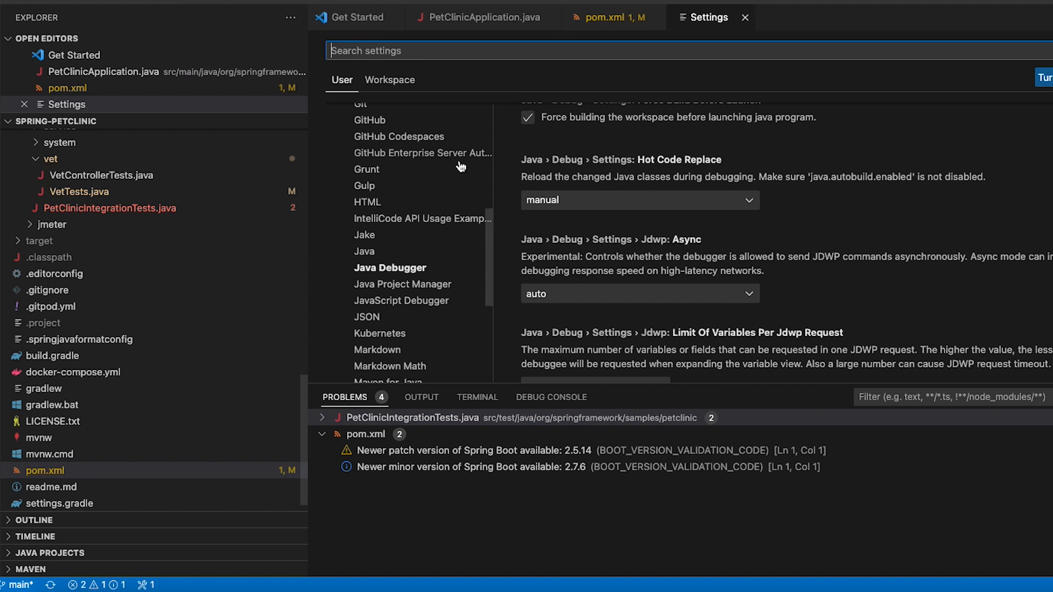
{"action": "scroll", "scroll_direction": "down", "scroll_amount": 3}
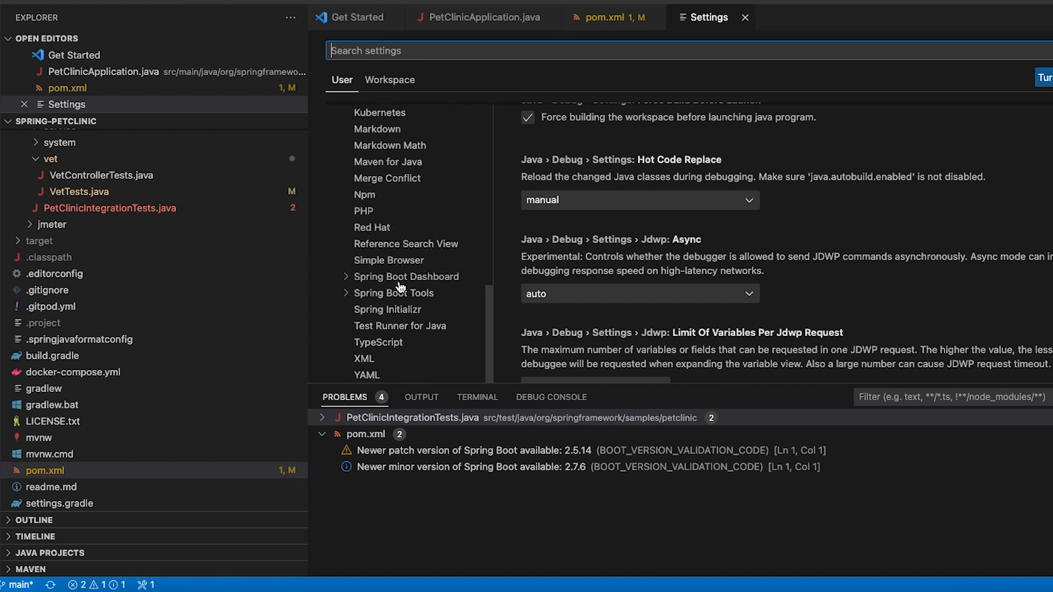
{"action": "left_click", "coordinate": [397, 293]}
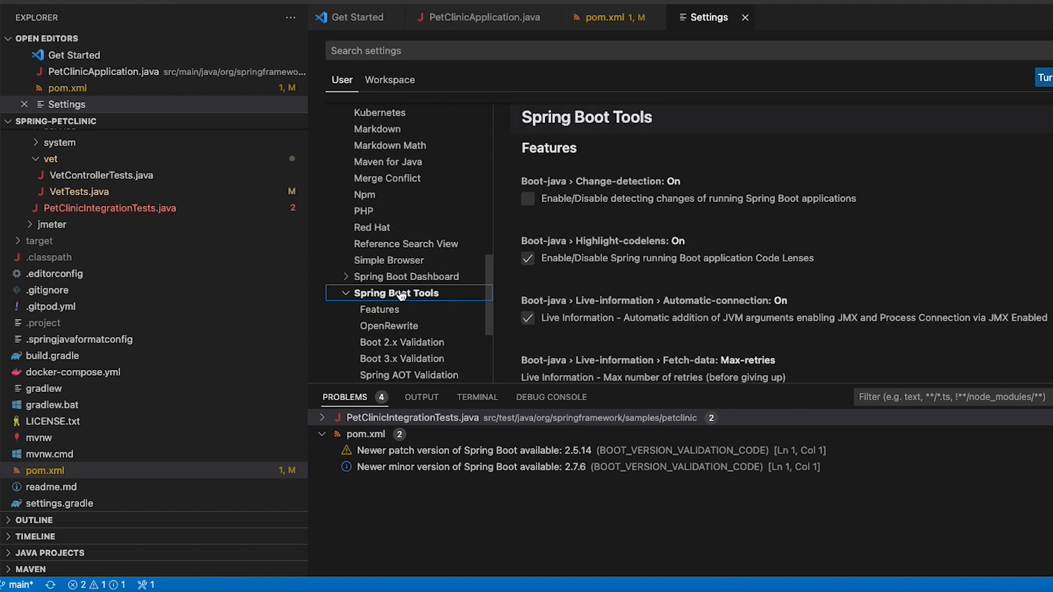
{"action": "scroll", "scroll_direction": "down", "scroll_amount": 3}
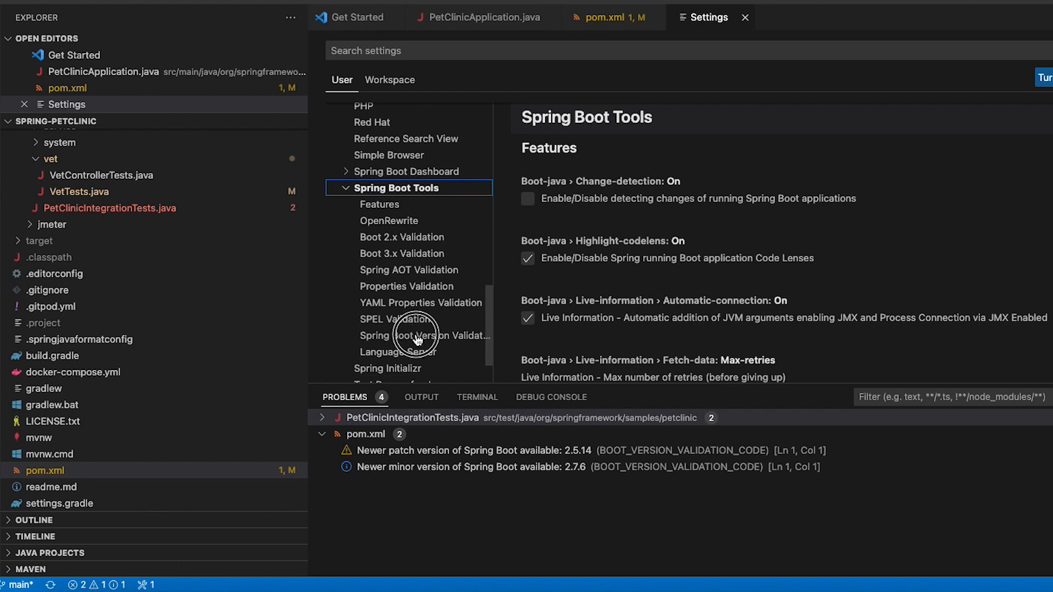
{"action": "left_click", "coordinate": [417, 336]}
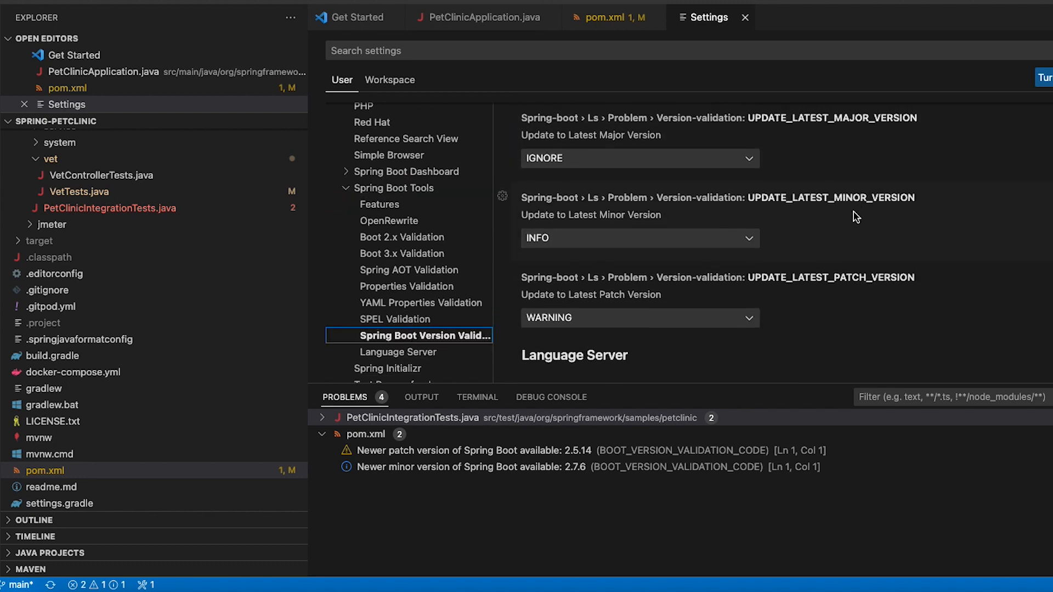
{"action": "scroll", "scroll_direction": "up", "scroll_amount": 3}
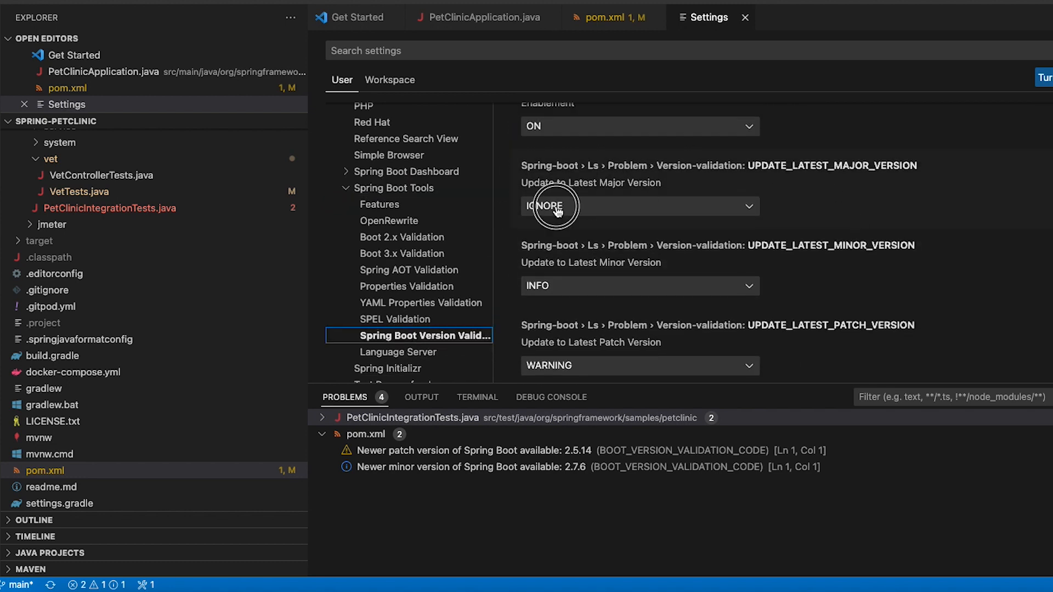
- Set major updates to INFO, minor to WARNING and patch to ERROR
{"action": "left_click", "coordinate": [639, 205]}
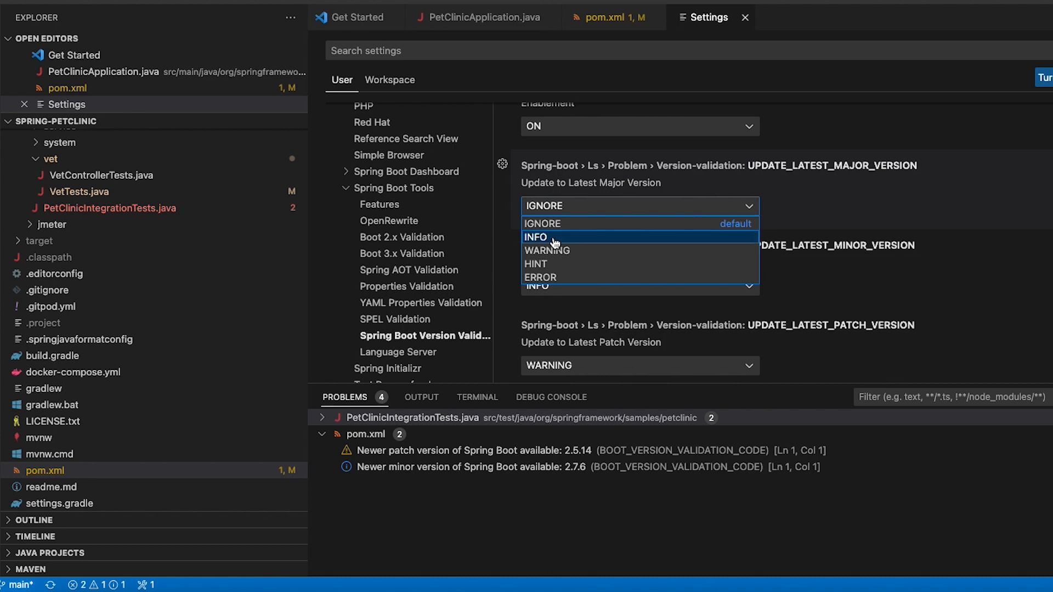
{"action": "left_click", "coordinate": [536, 237]}
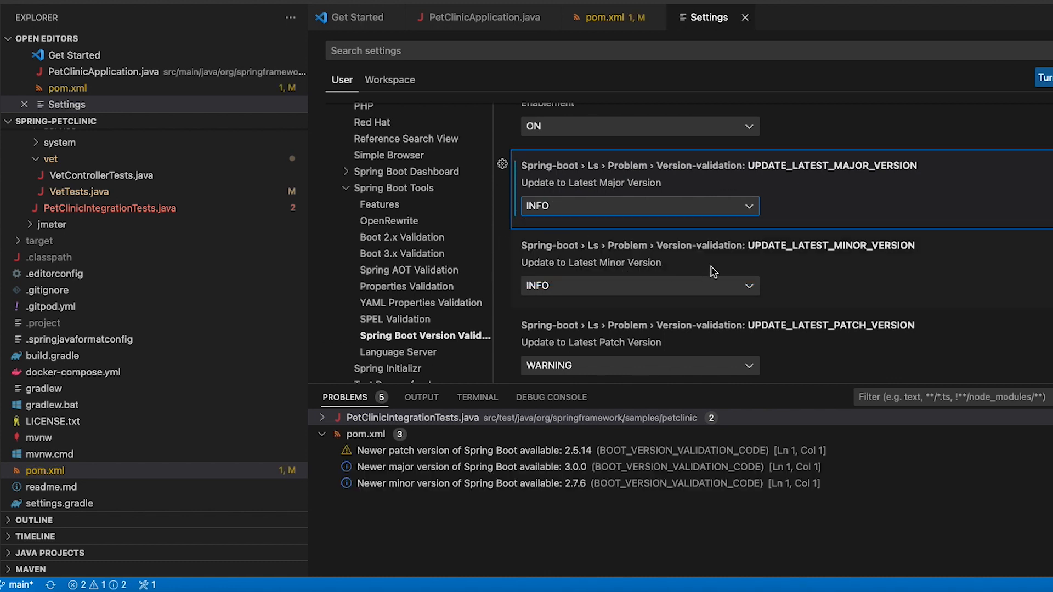
{"action": "left_click", "coordinate": [639, 272]}
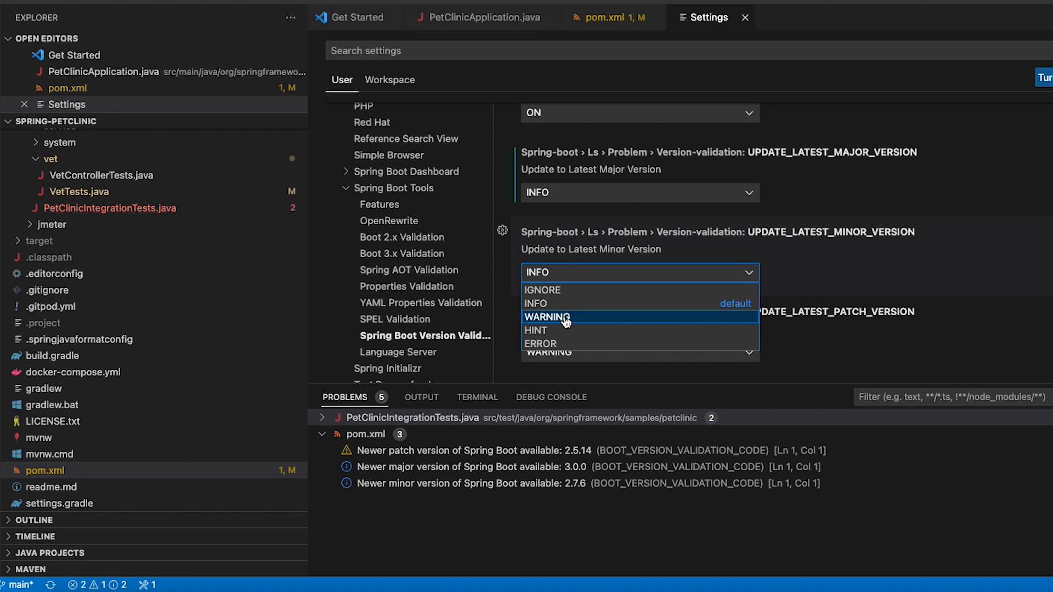
{"action": "left_click", "coordinate": [547, 316]}
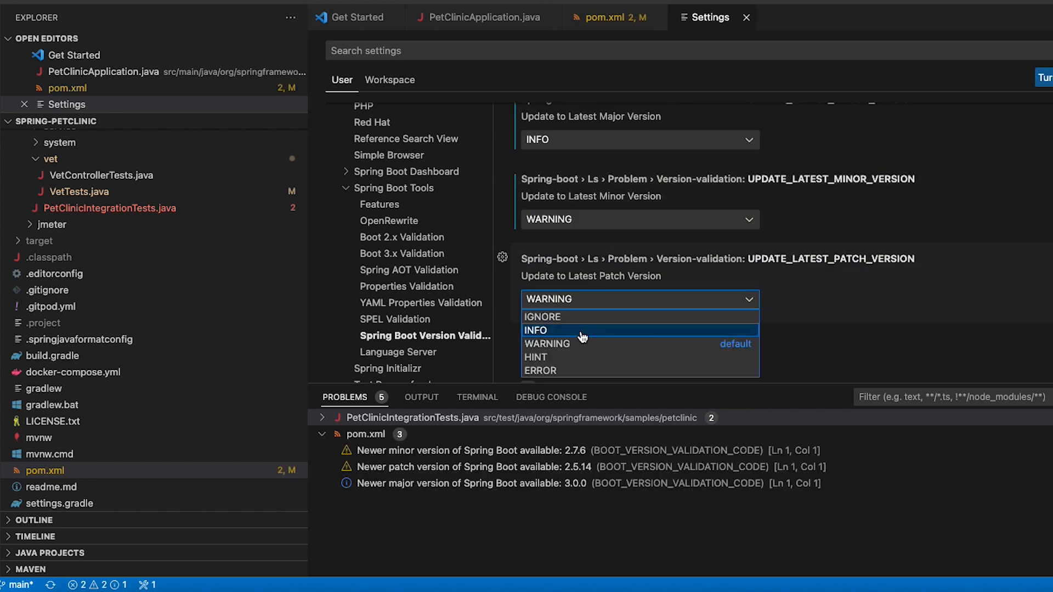
{"action": "left_click", "coordinate": [540, 370]}
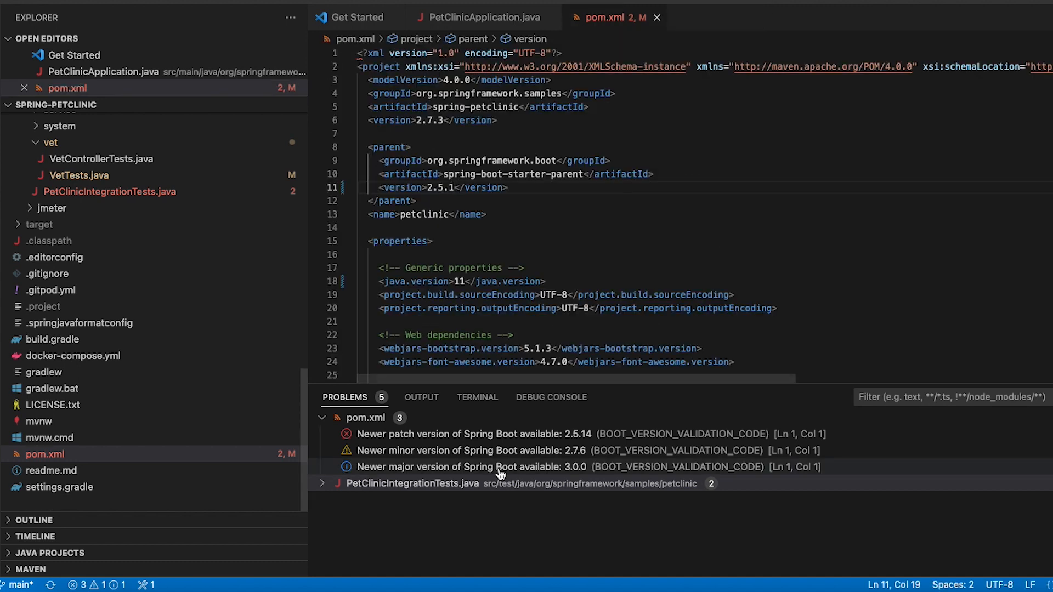
{"action": "mouse_move", "coordinate": [414, 527]}
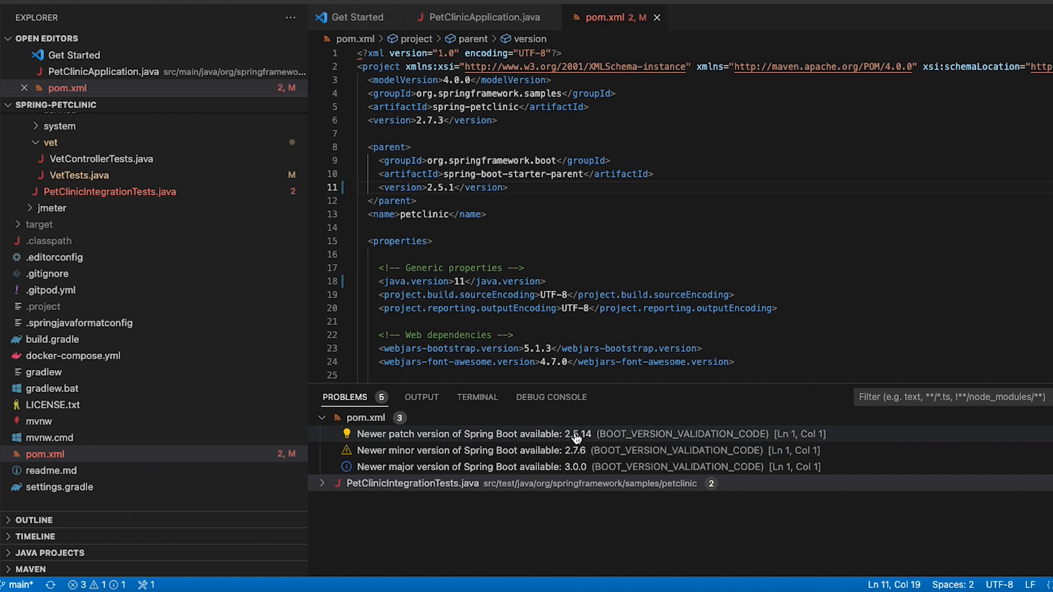
{"action": "mouse_move", "coordinate": [579, 453]}
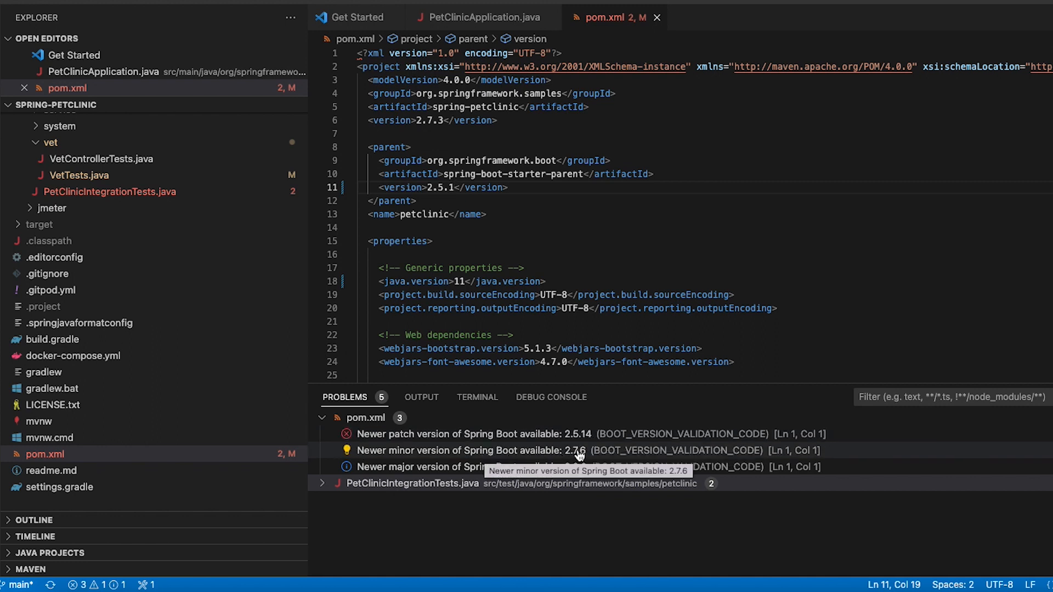
{"action": "mouse_move", "coordinate": [383, 468]}
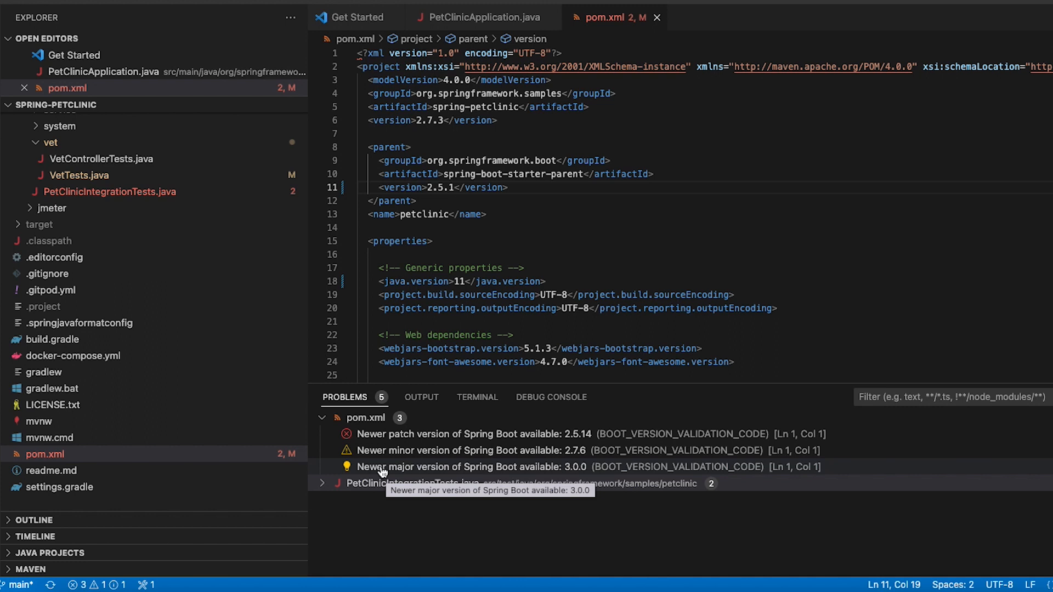
{"action": "mouse_move", "coordinate": [581, 472]}
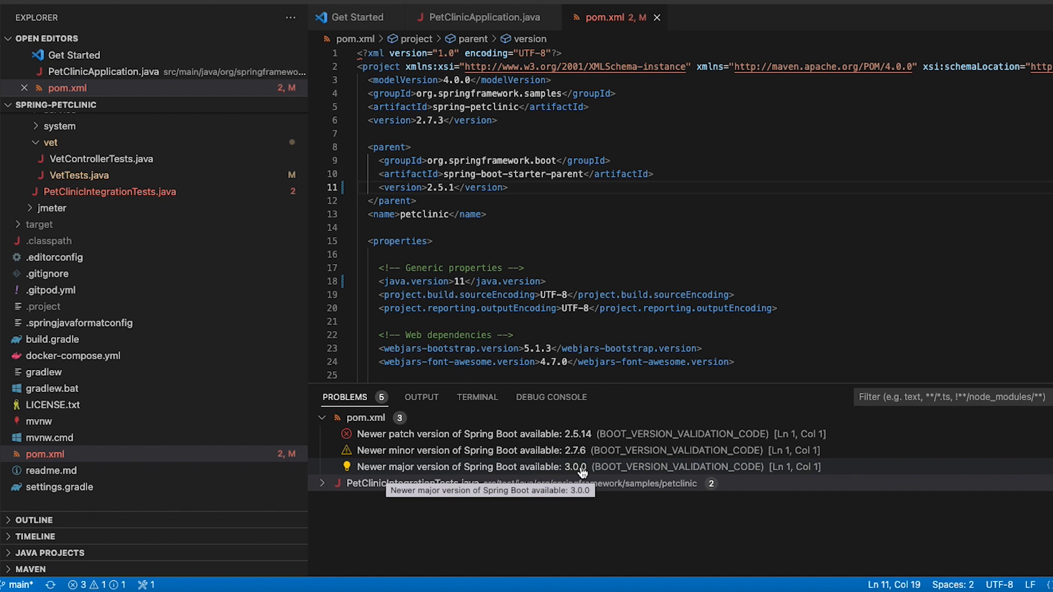
{"action": "mouse_move", "coordinate": [561, 513]}
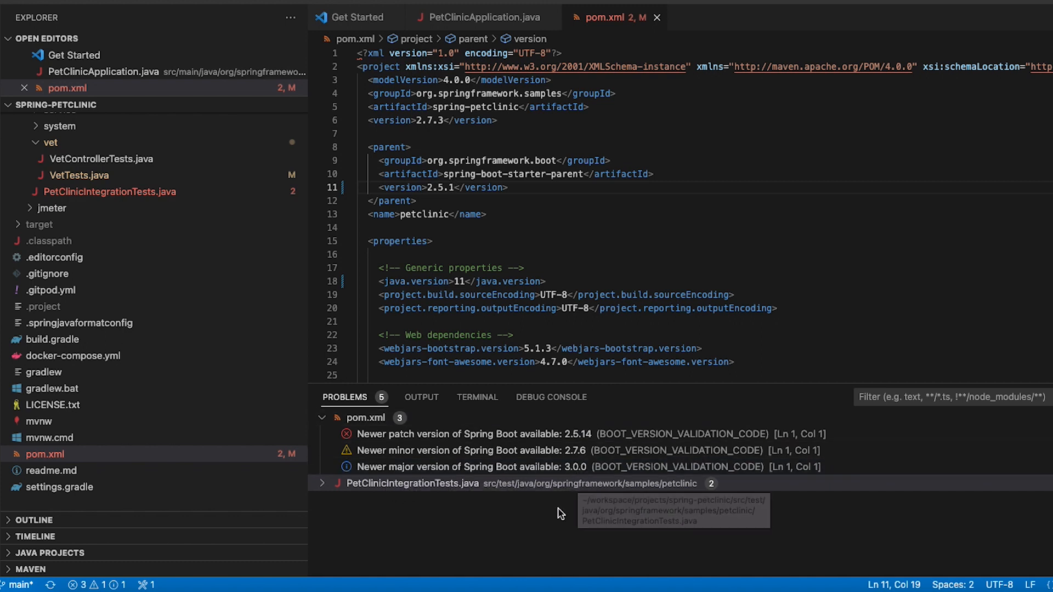
{"action": "mouse_move", "coordinate": [545, 516]}
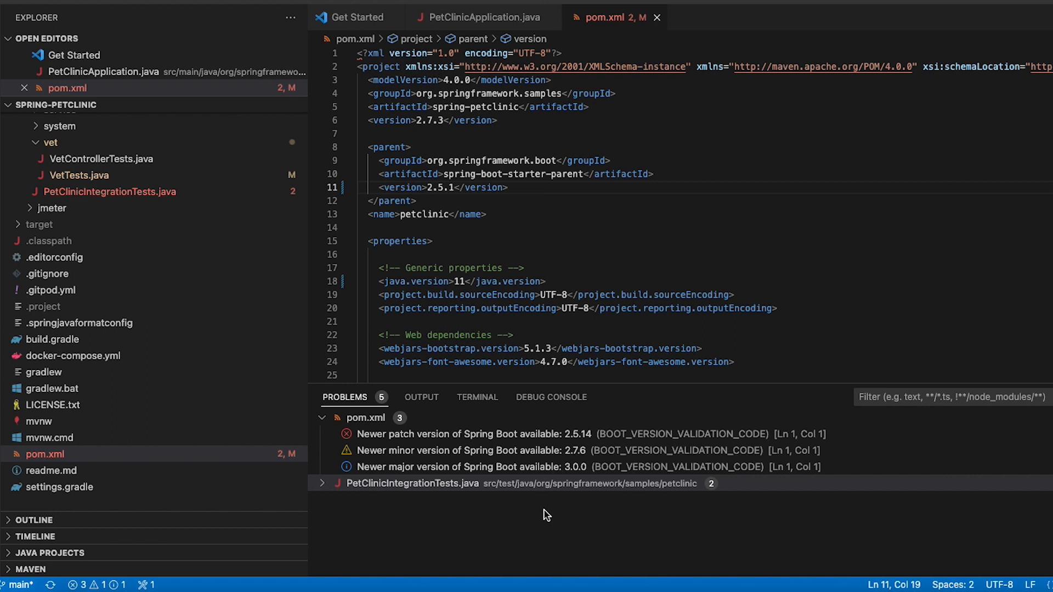
{"action": "mouse_move", "coordinate": [543, 514]}
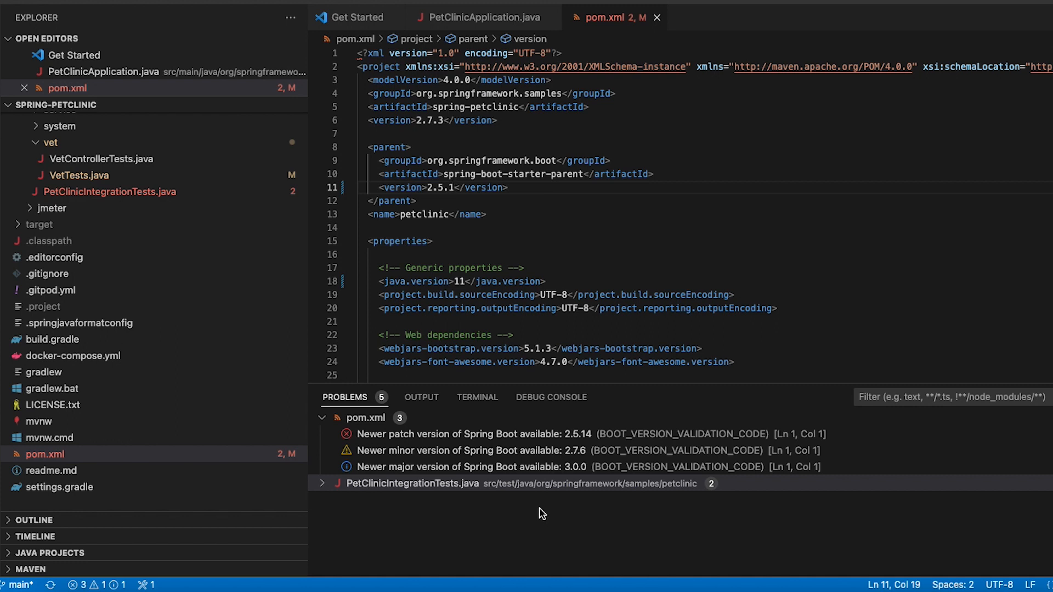
{"action": "mouse_move", "coordinate": [525, 474]}
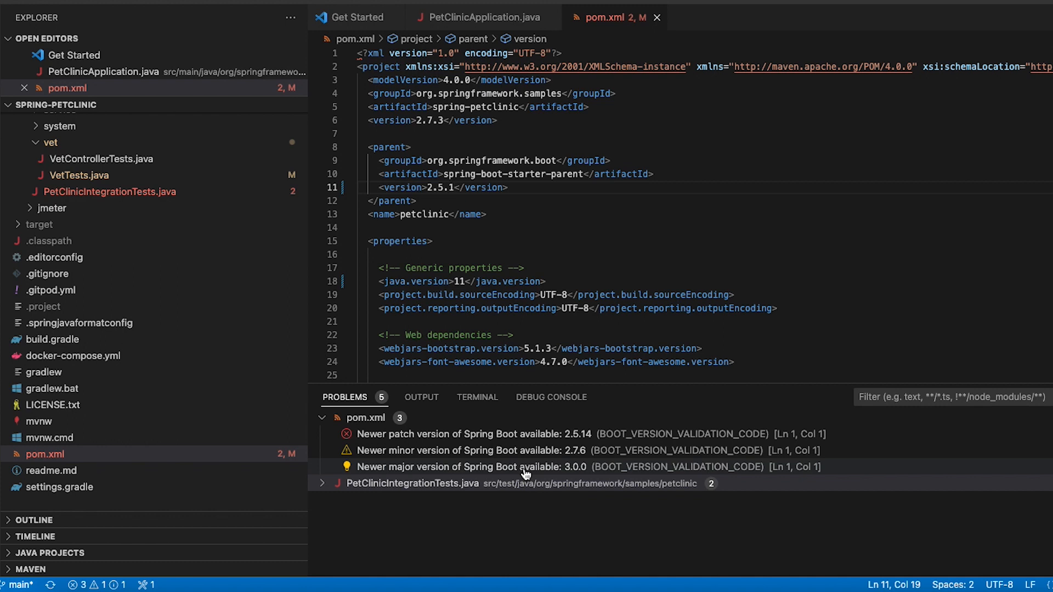
{"action": "mouse_move", "coordinate": [348, 467]}
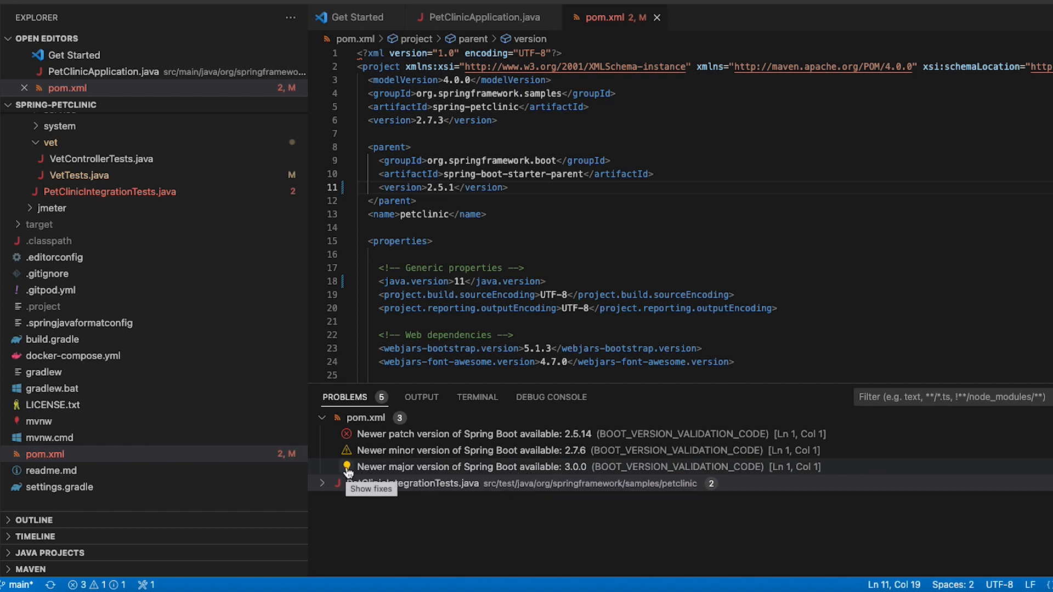
{"action": "mouse_move", "coordinate": [348, 434]}
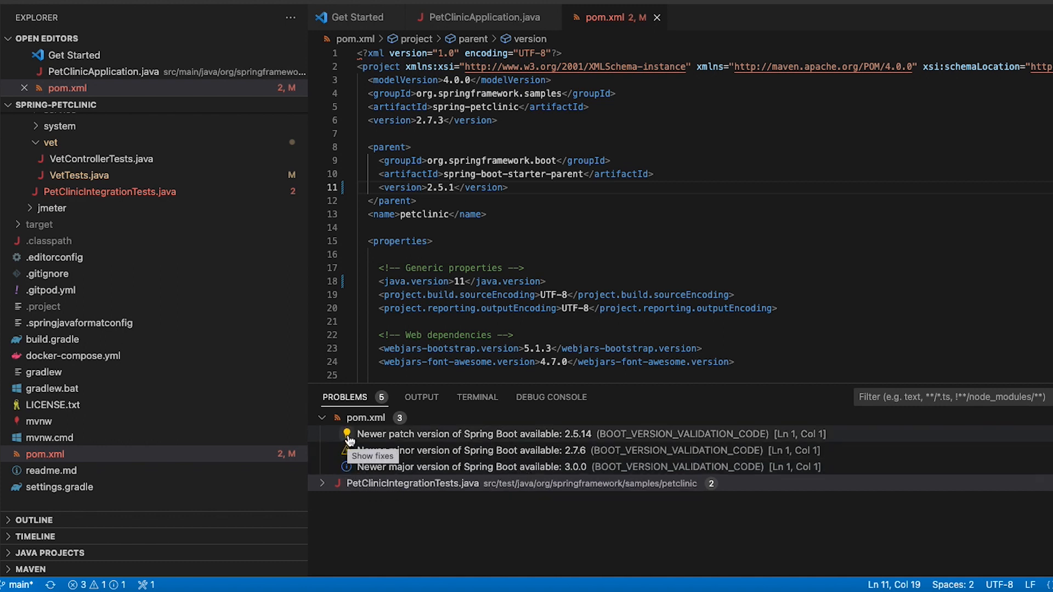
{"action": "left_click", "coordinate": [372, 456]}
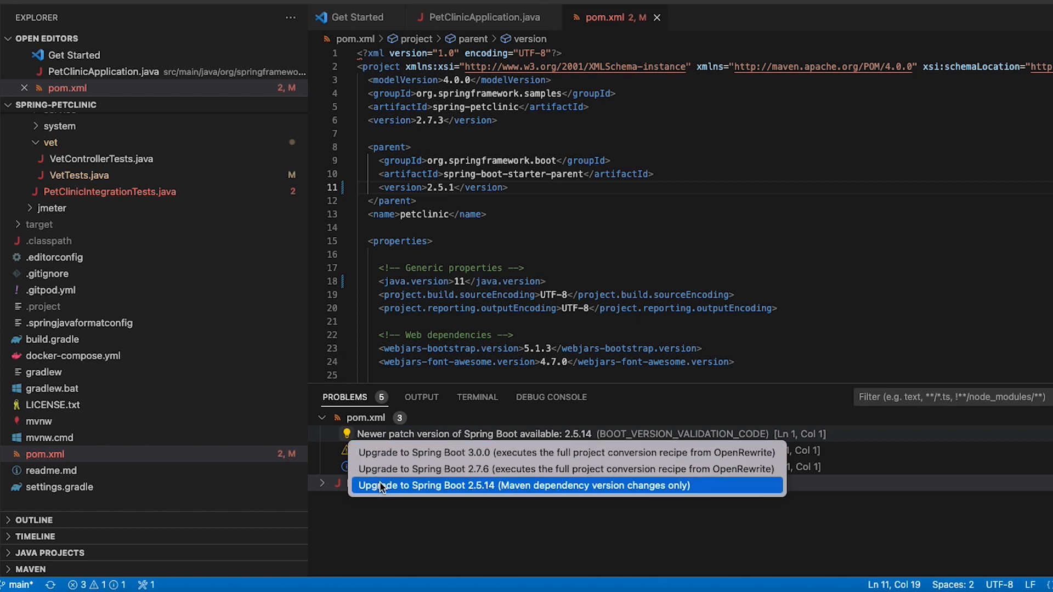
{"action": "mouse_move", "coordinate": [485, 520]}
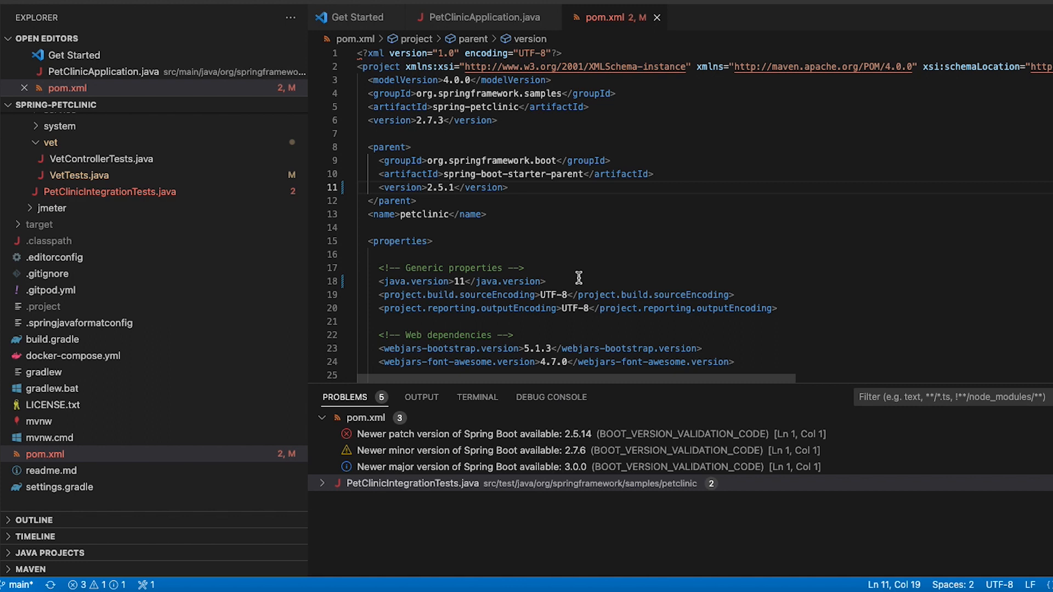
{"action": "mouse_move", "coordinate": [500, 94]}
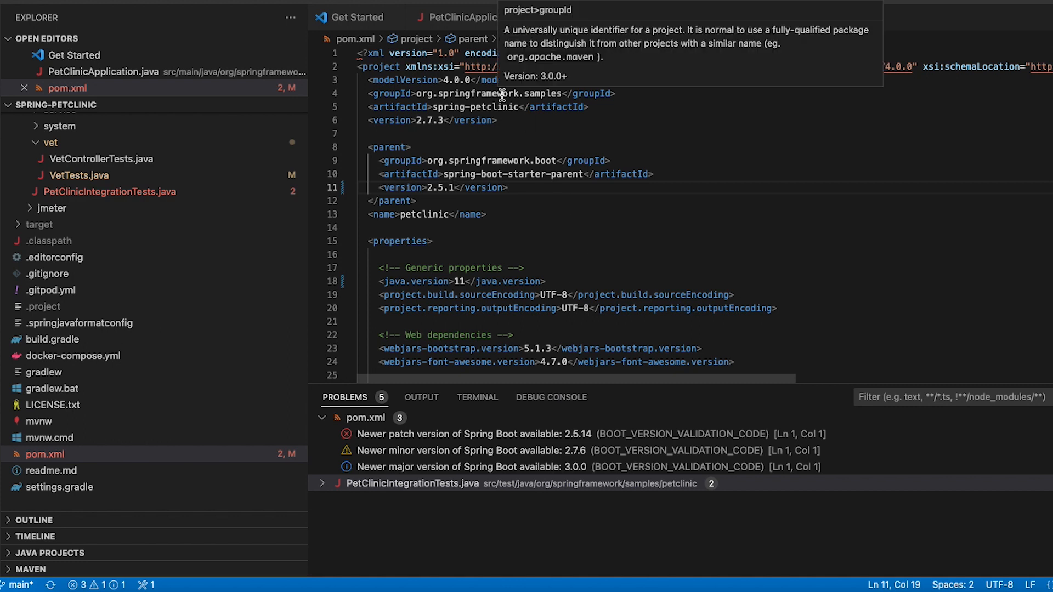